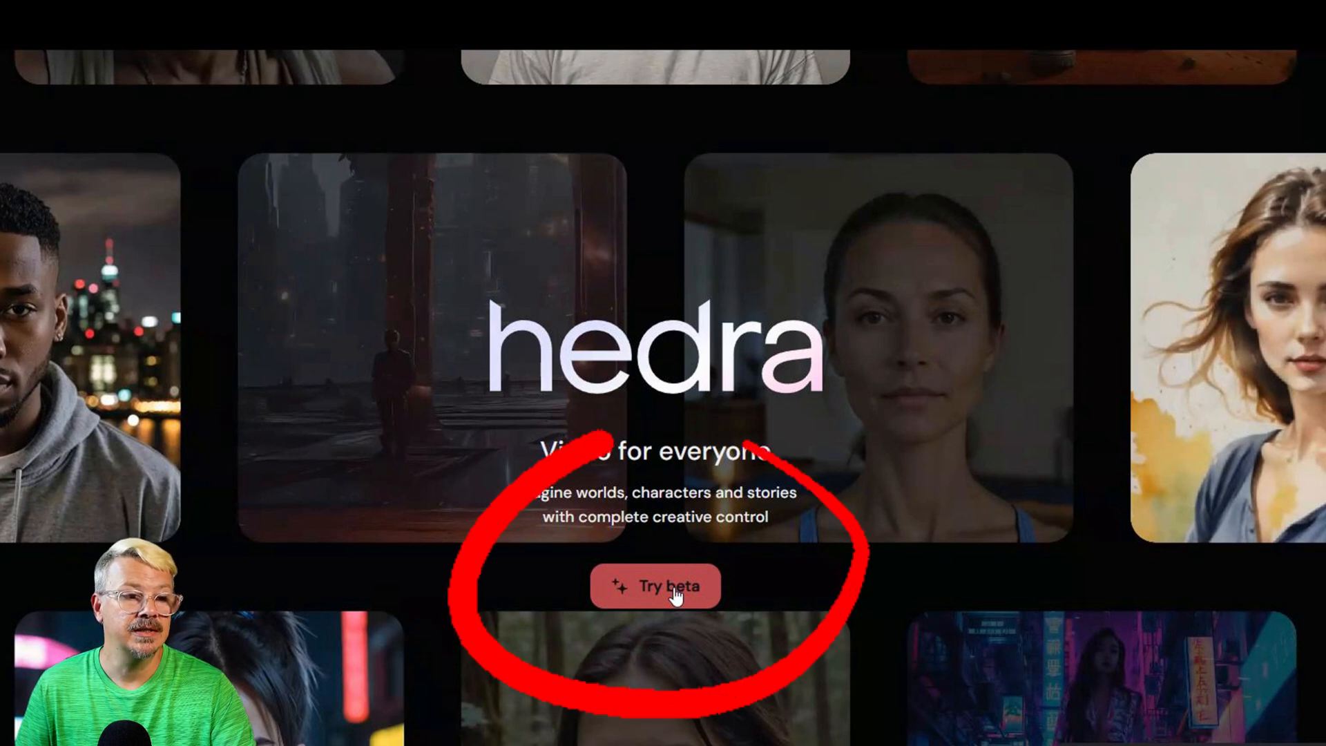
# Step: Sign up via Try beta with Google, accept the three required terms and create the account
pyautogui.click(655, 586)
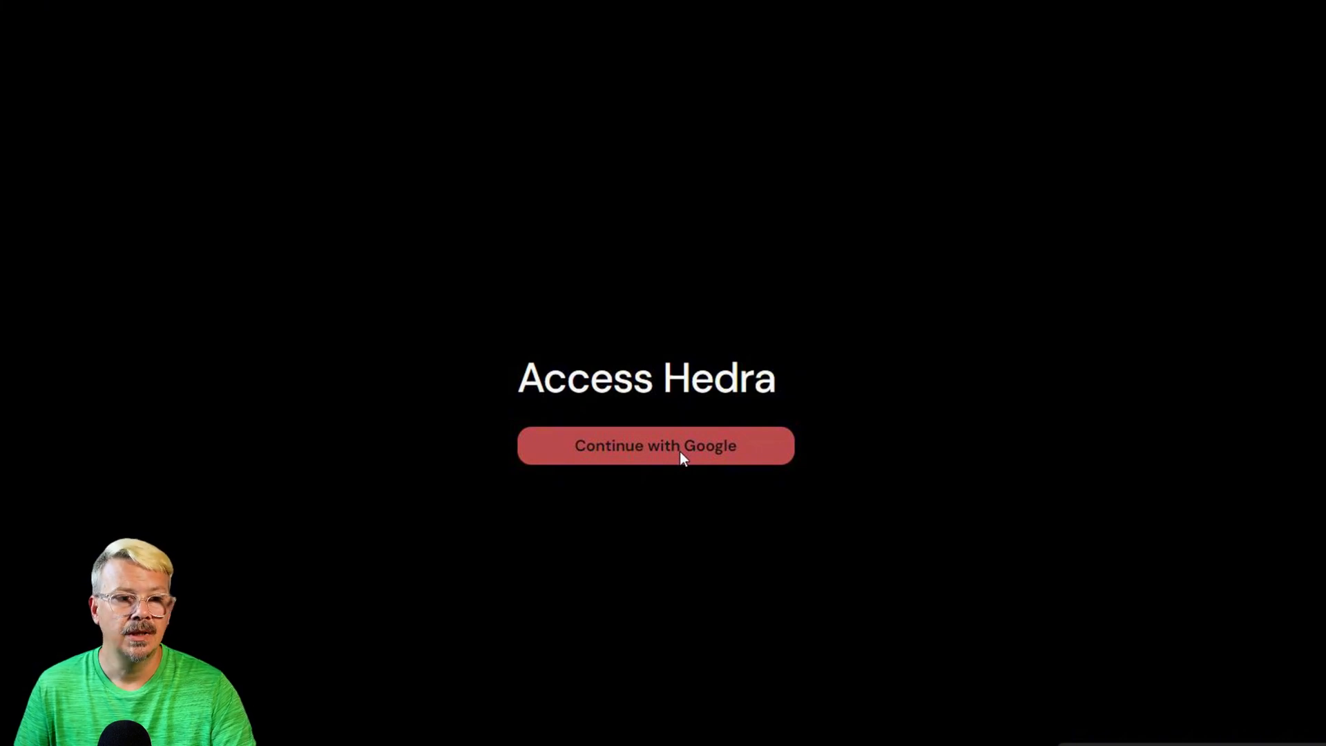
pyautogui.click(655, 446)
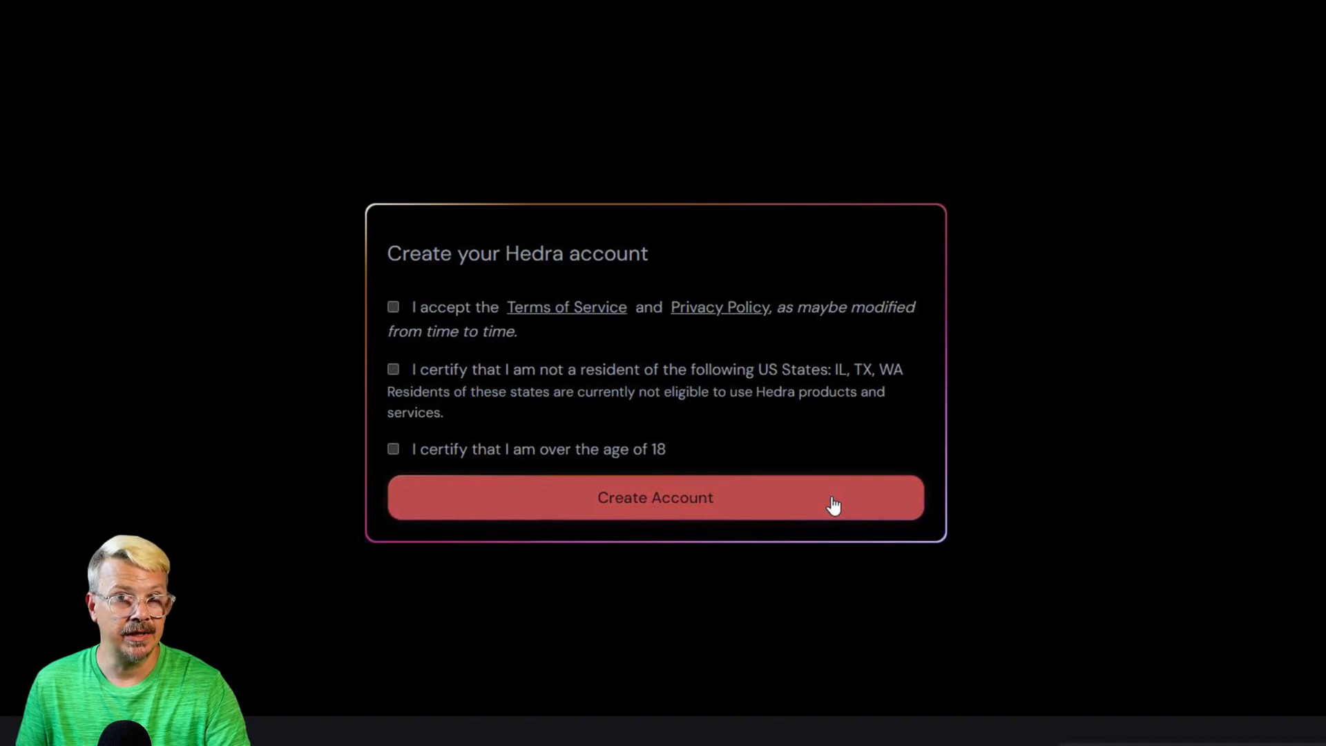
pyautogui.click(655, 498)
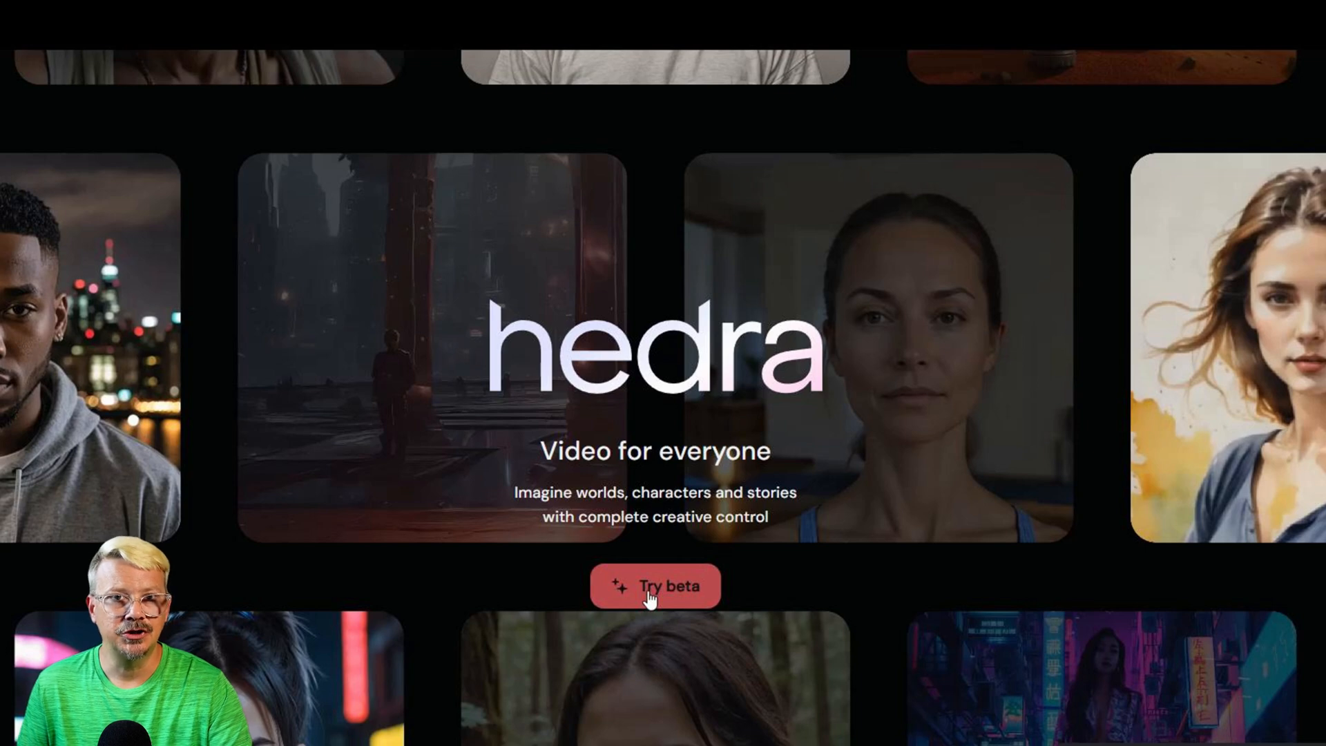
# Step: Enter the Hedra app from the welcome page via Try beta
pyautogui.click(655, 585)
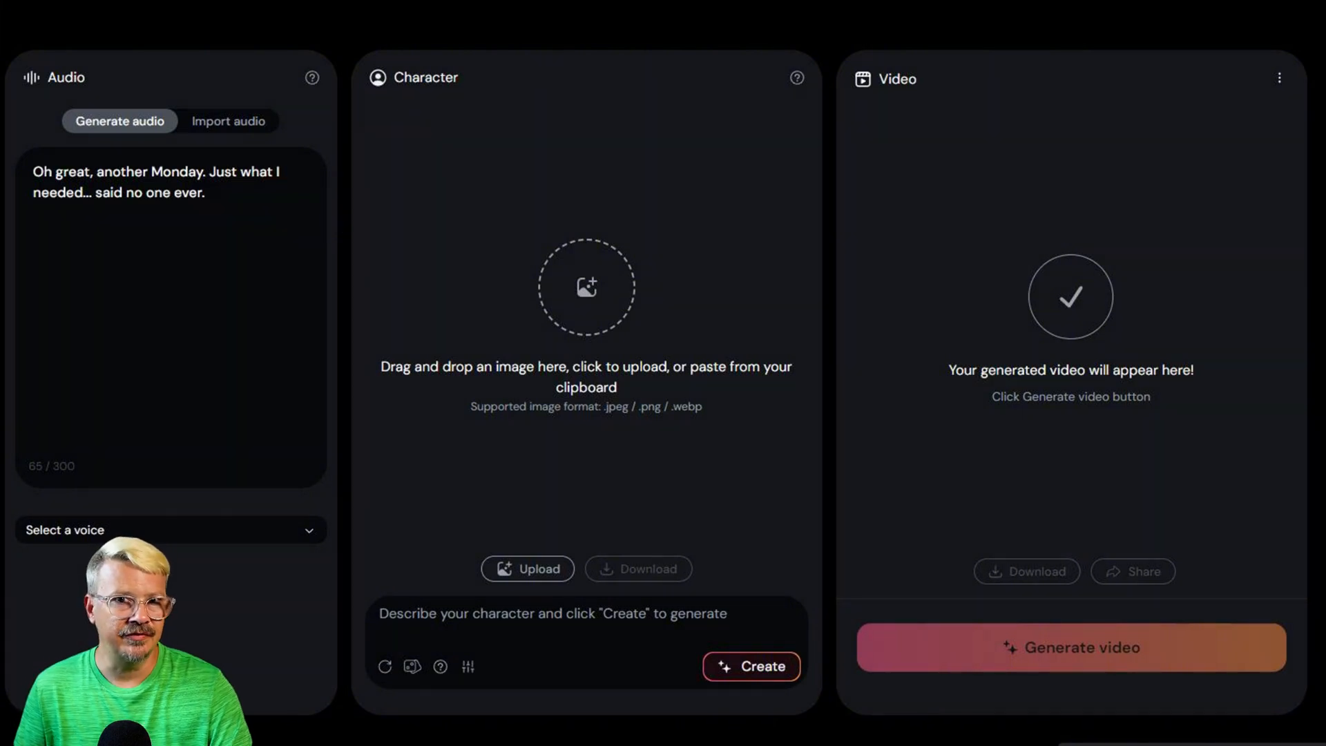
pyautogui.moveTo(265, 542)
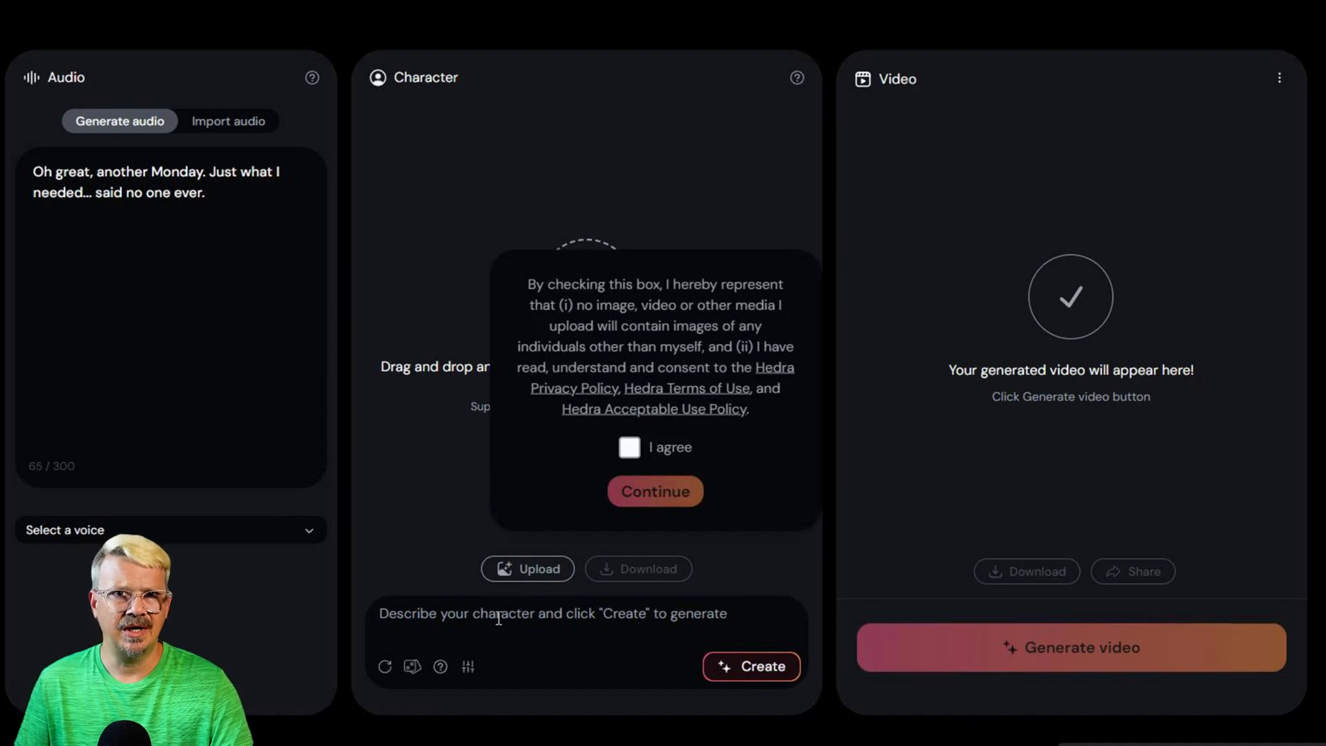
pyautogui.moveTo(630, 448)
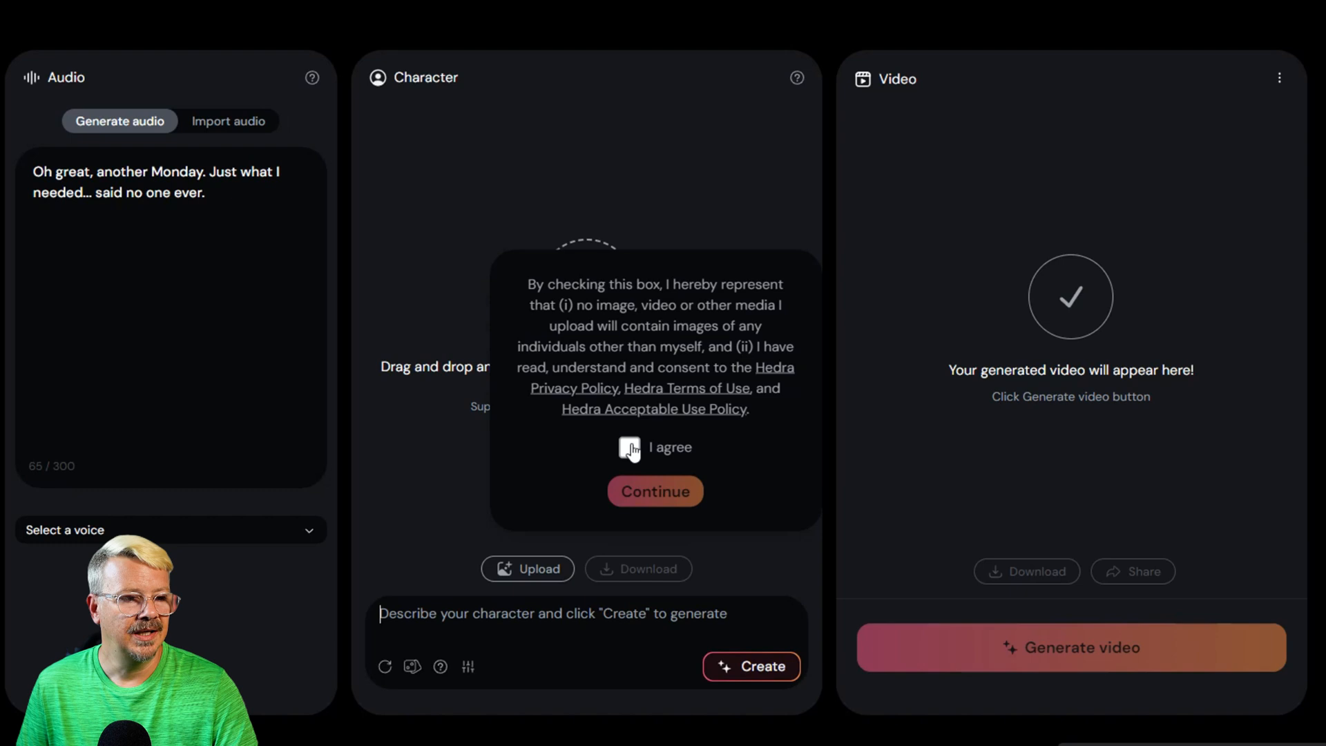
# Step: Accept the media upload consent terms and continue to the character panel
pyautogui.click(629, 448)
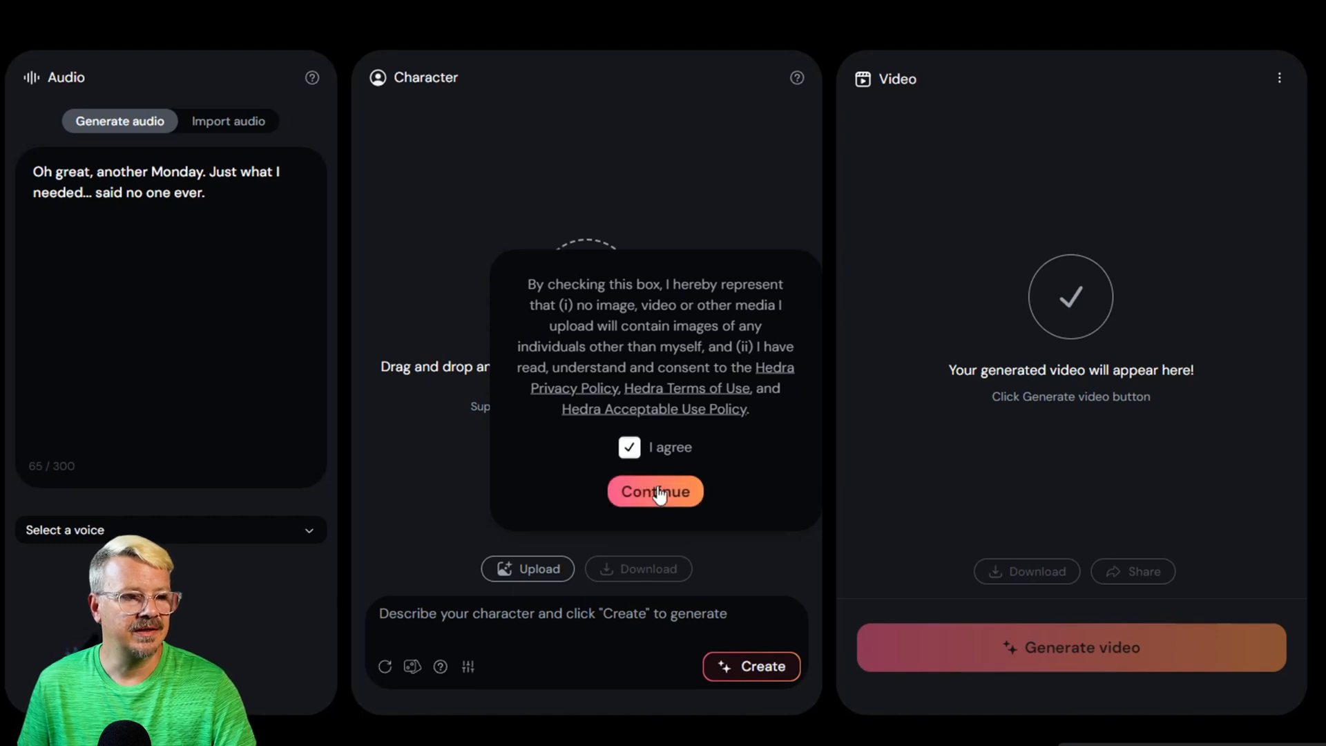
pyautogui.click(654, 492)
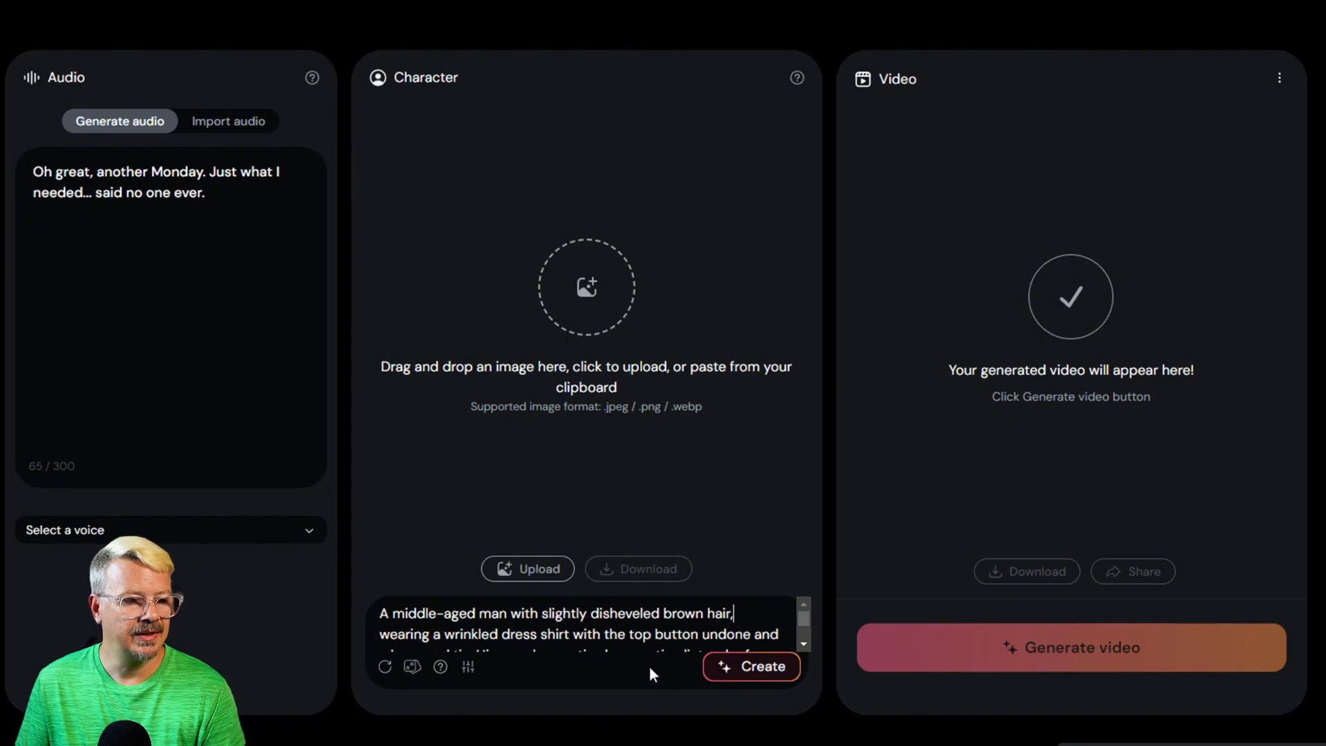
# Step: Reveal the negative prompt and seed settings and randomize the portrait seed
pyautogui.click(469, 667)
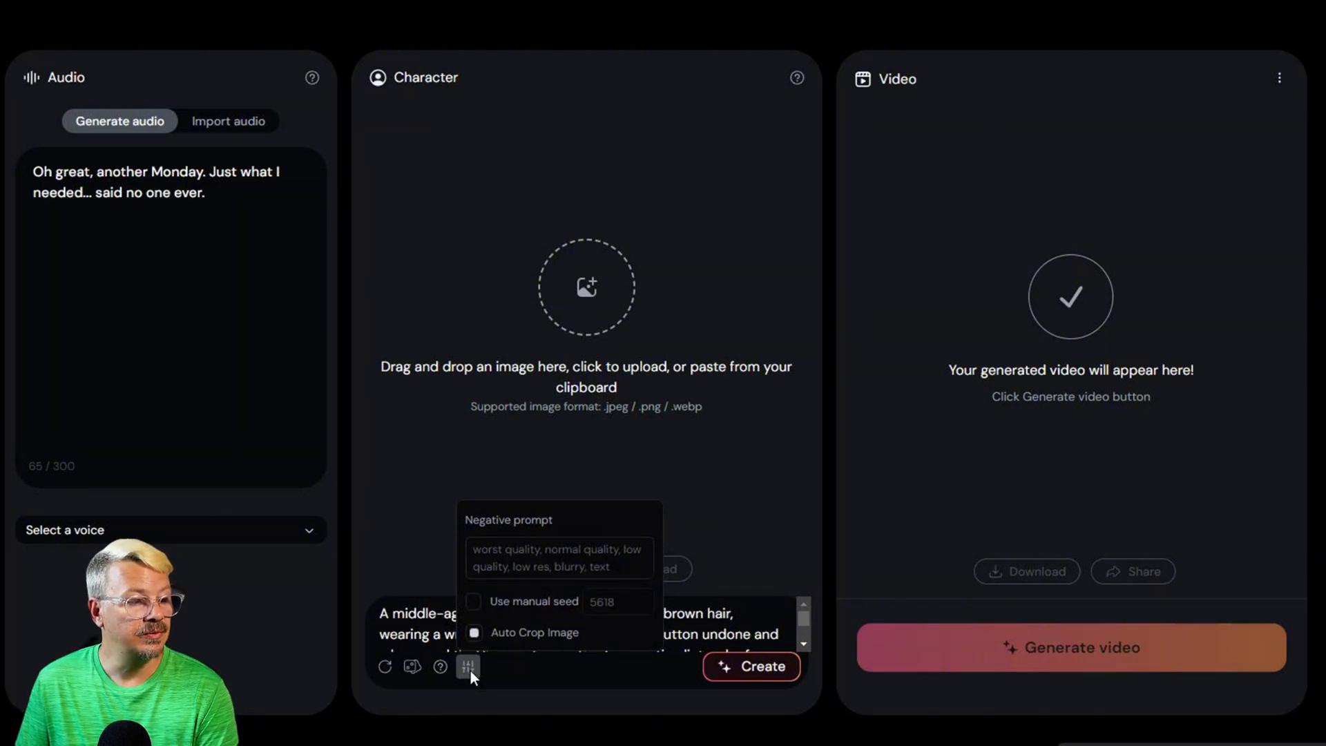
pyautogui.click(468, 666)
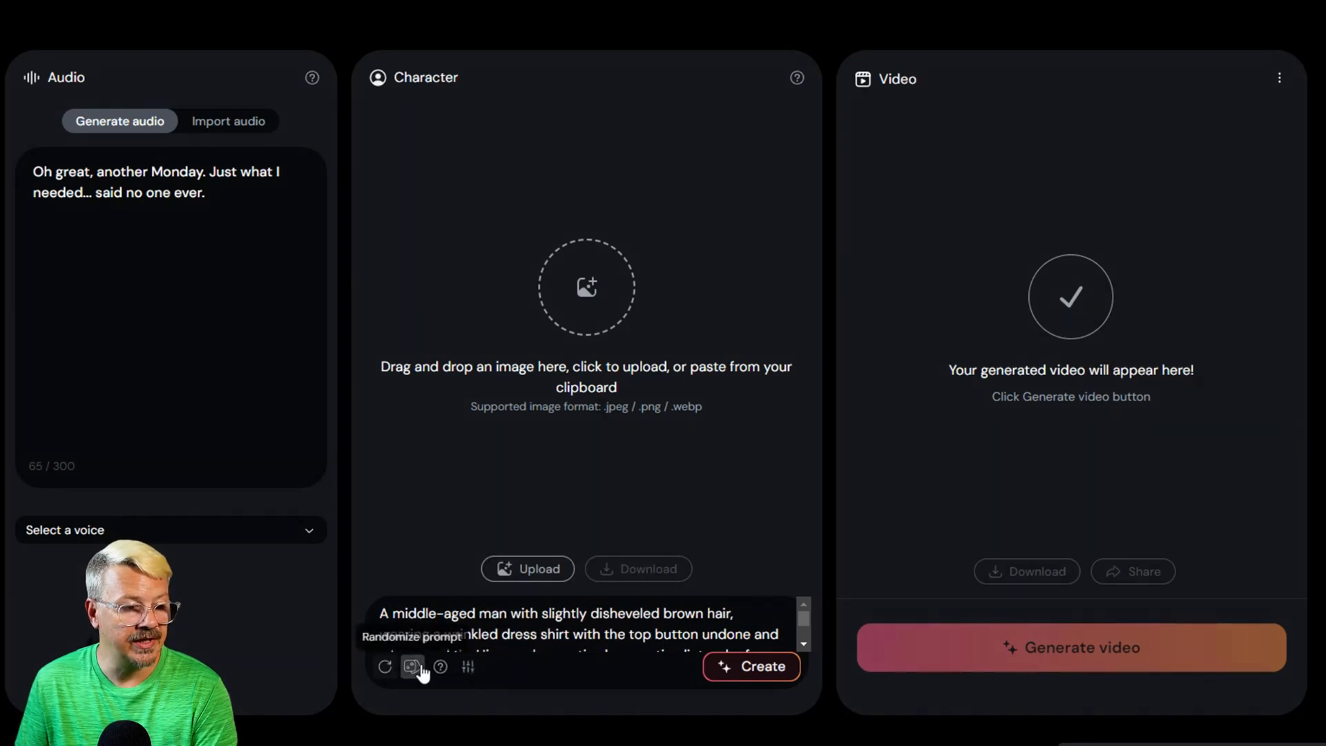
pyautogui.moveTo(385, 666)
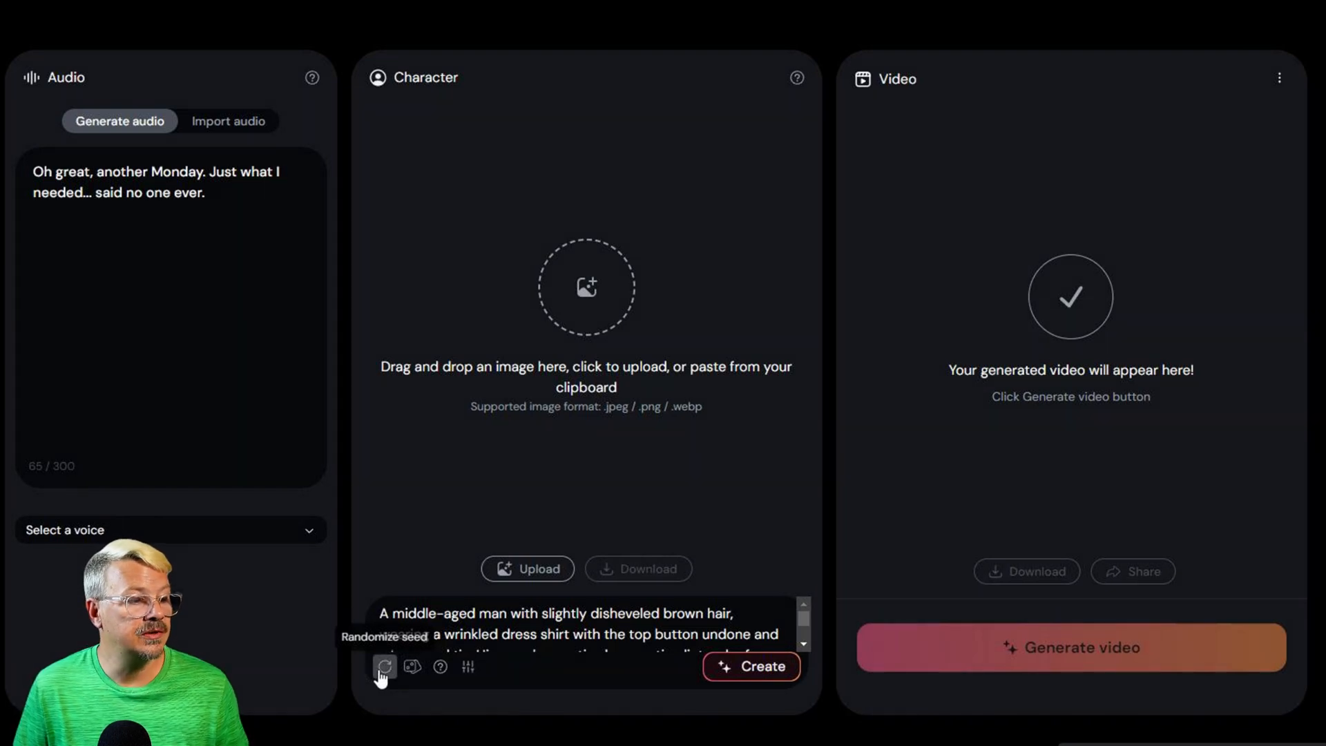
pyautogui.click(749, 666)
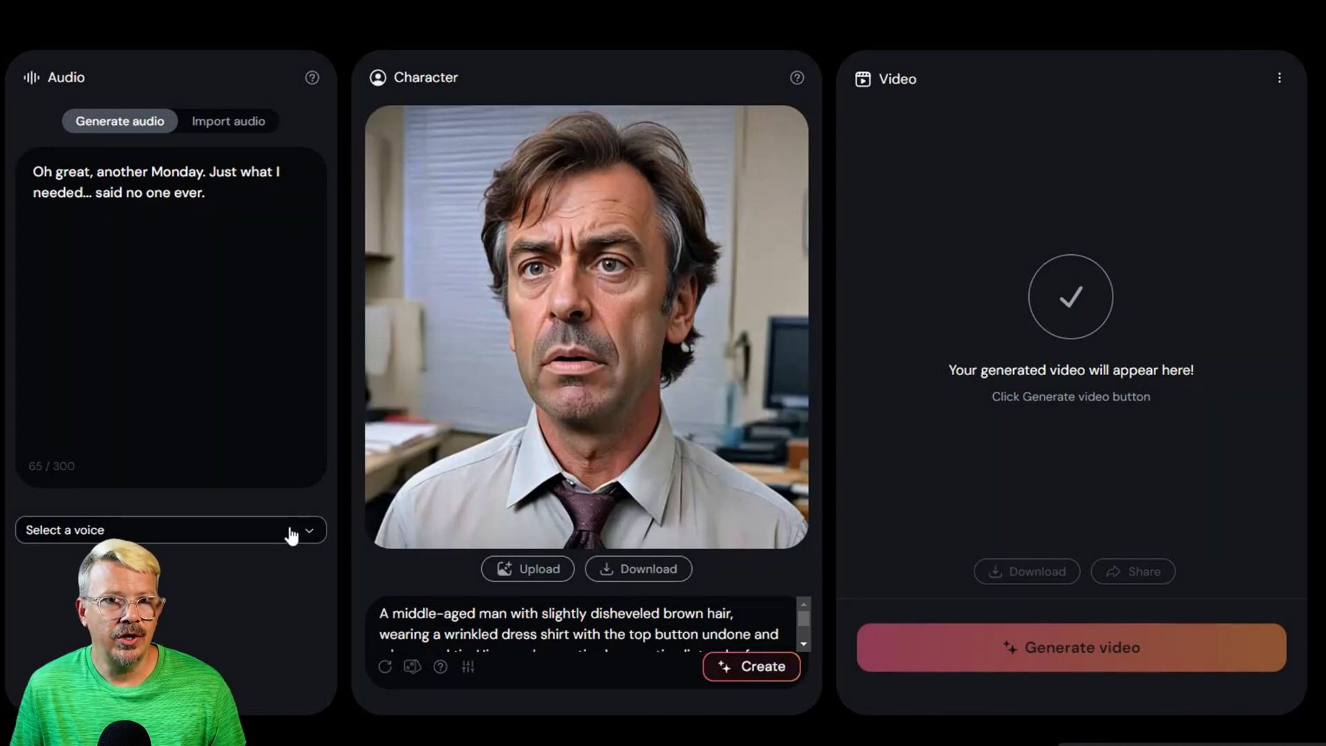
# Step: Choose the Todd - Universal Crossover voice and re-seed the office man's portrait twice
pyautogui.click(169, 531)
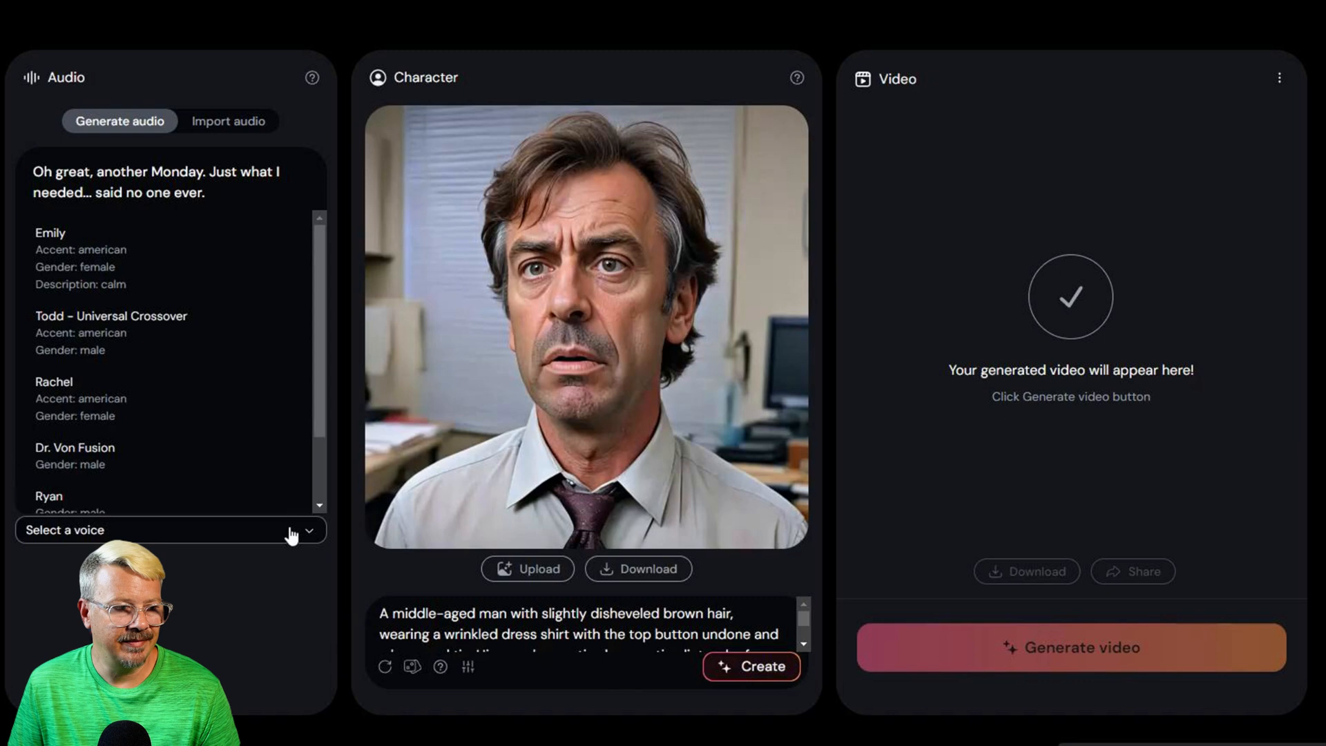
pyautogui.moveTo(187, 379)
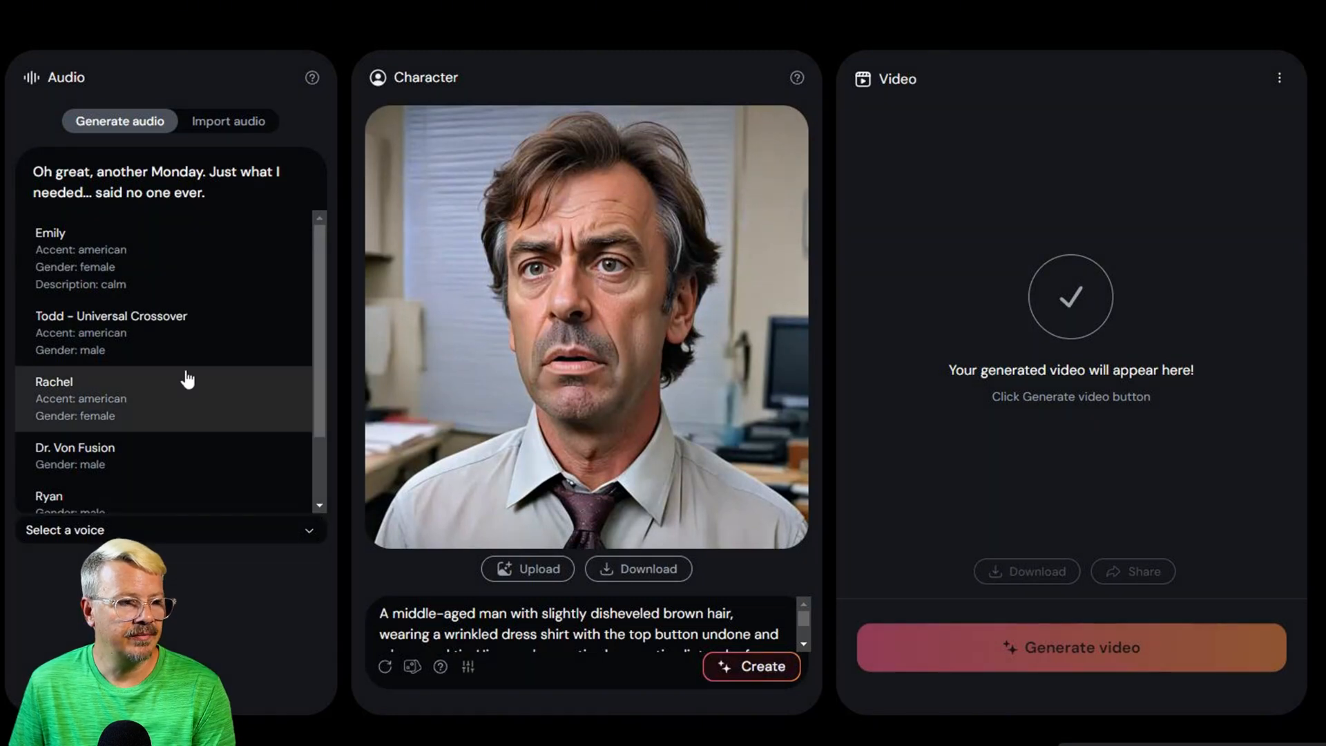
pyautogui.moveTo(160, 346)
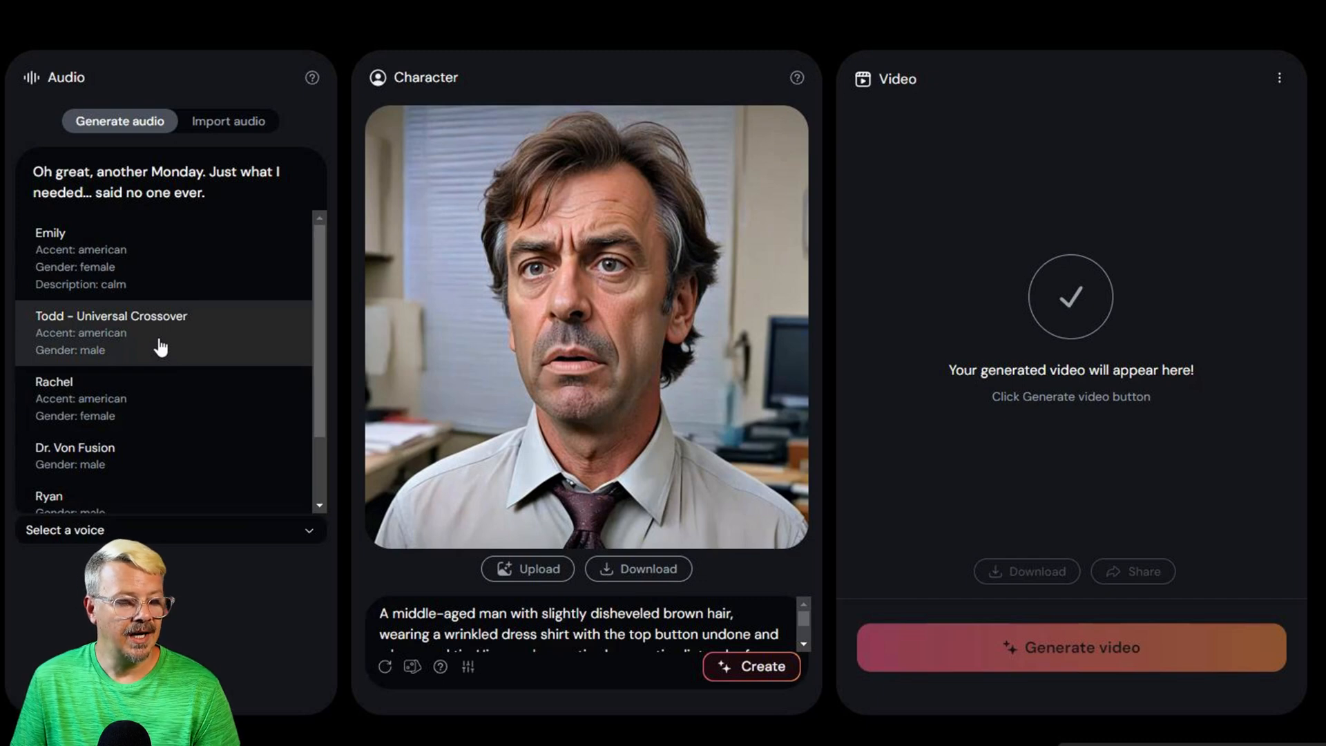
pyautogui.click(110, 333)
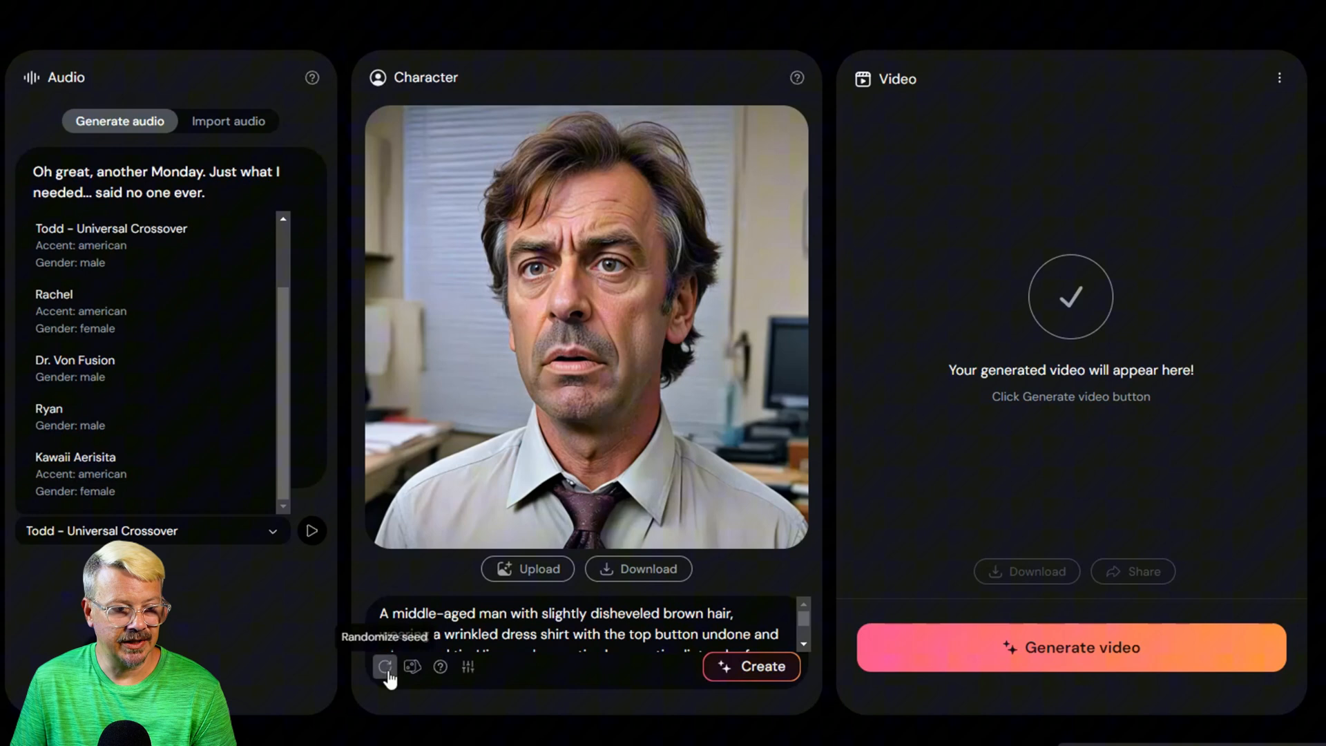
pyautogui.click(751, 666)
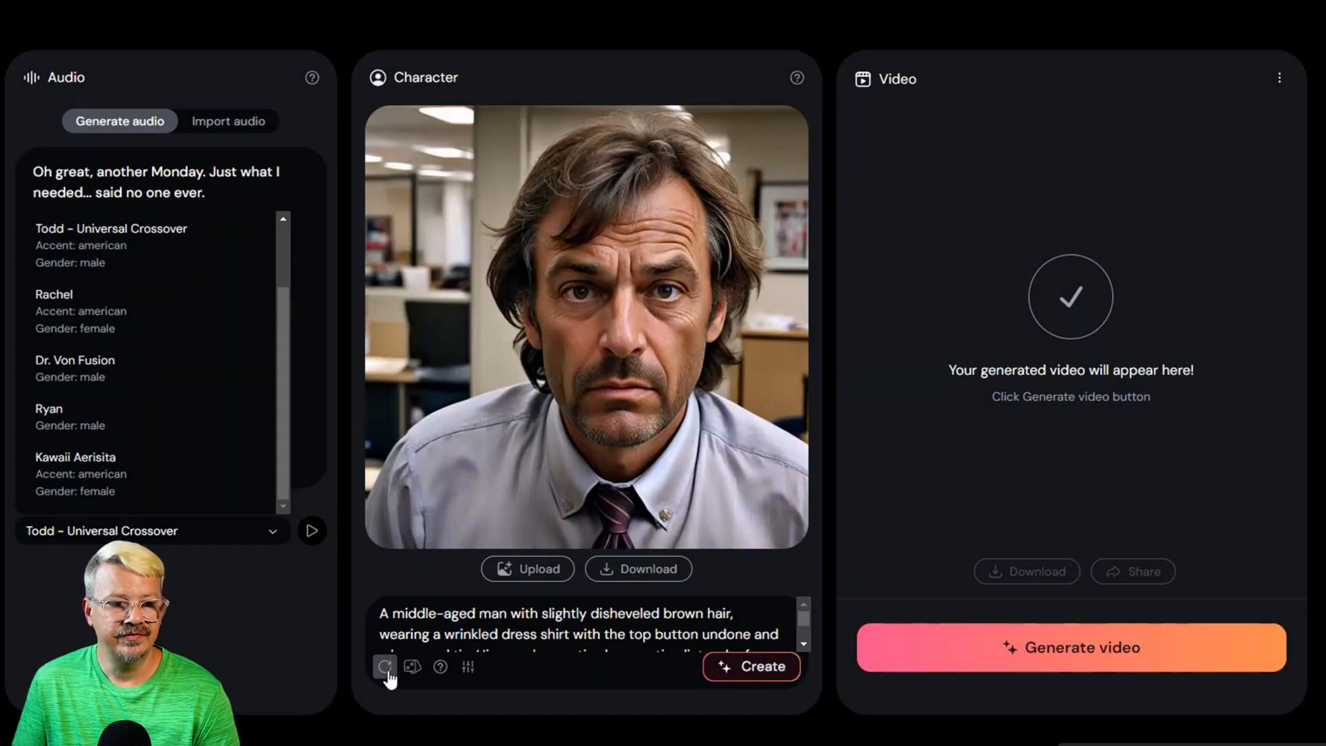
pyautogui.click(1071, 647)
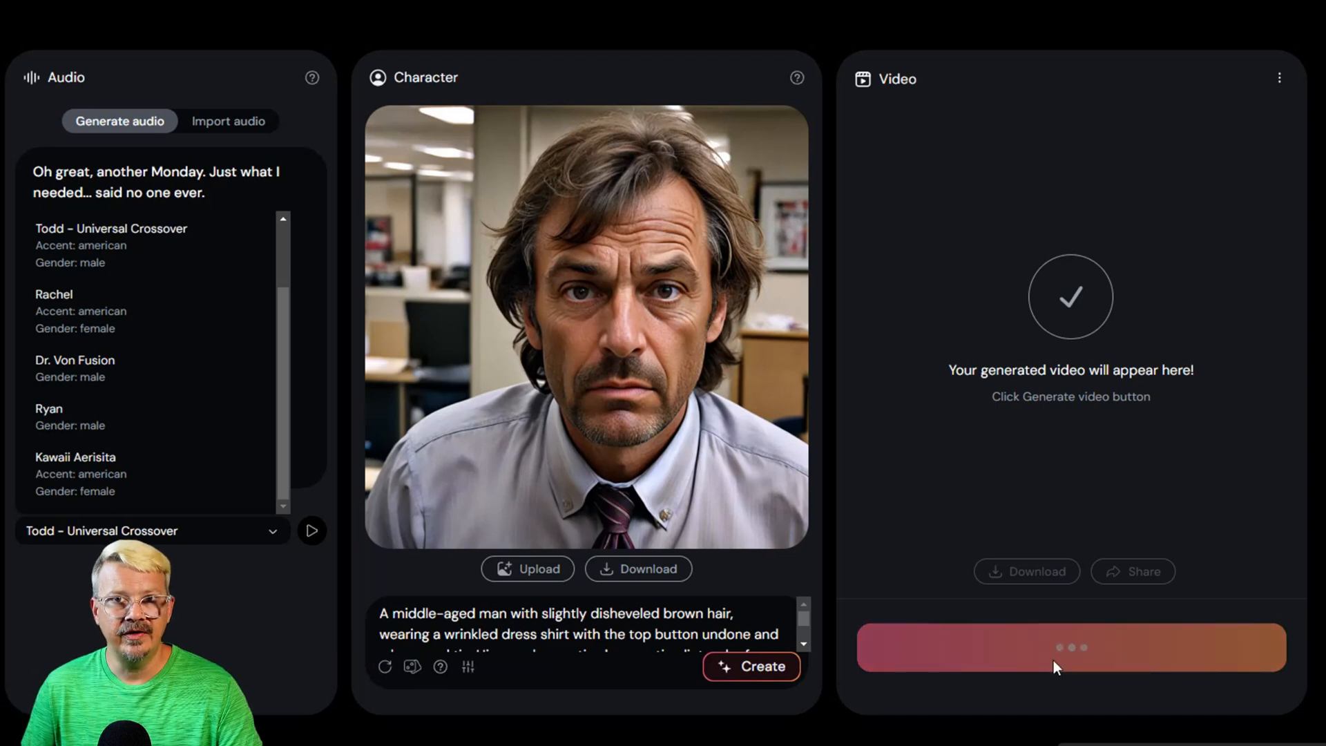
pyautogui.moveTo(1053, 664)
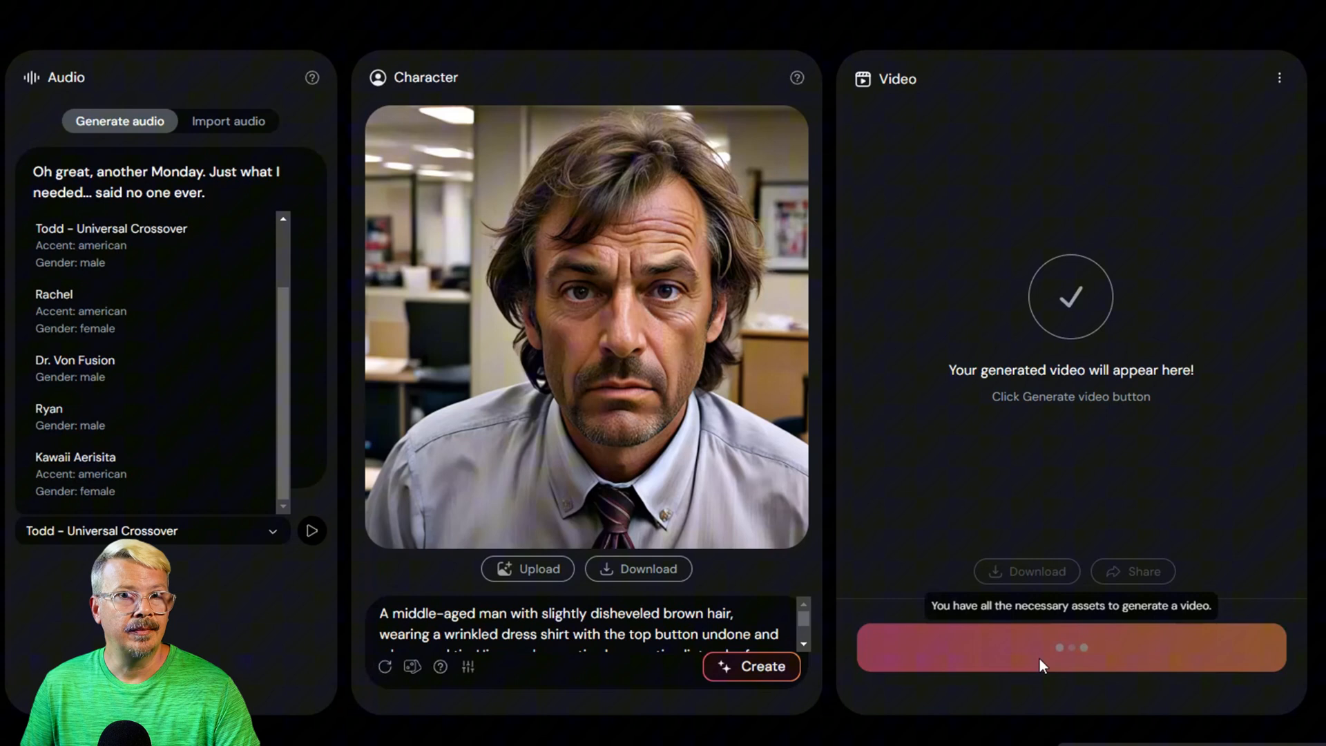
# Step: Generate the office man's Monday-line video, then move to the ElevenLabs speech history
pyautogui.click(1069, 646)
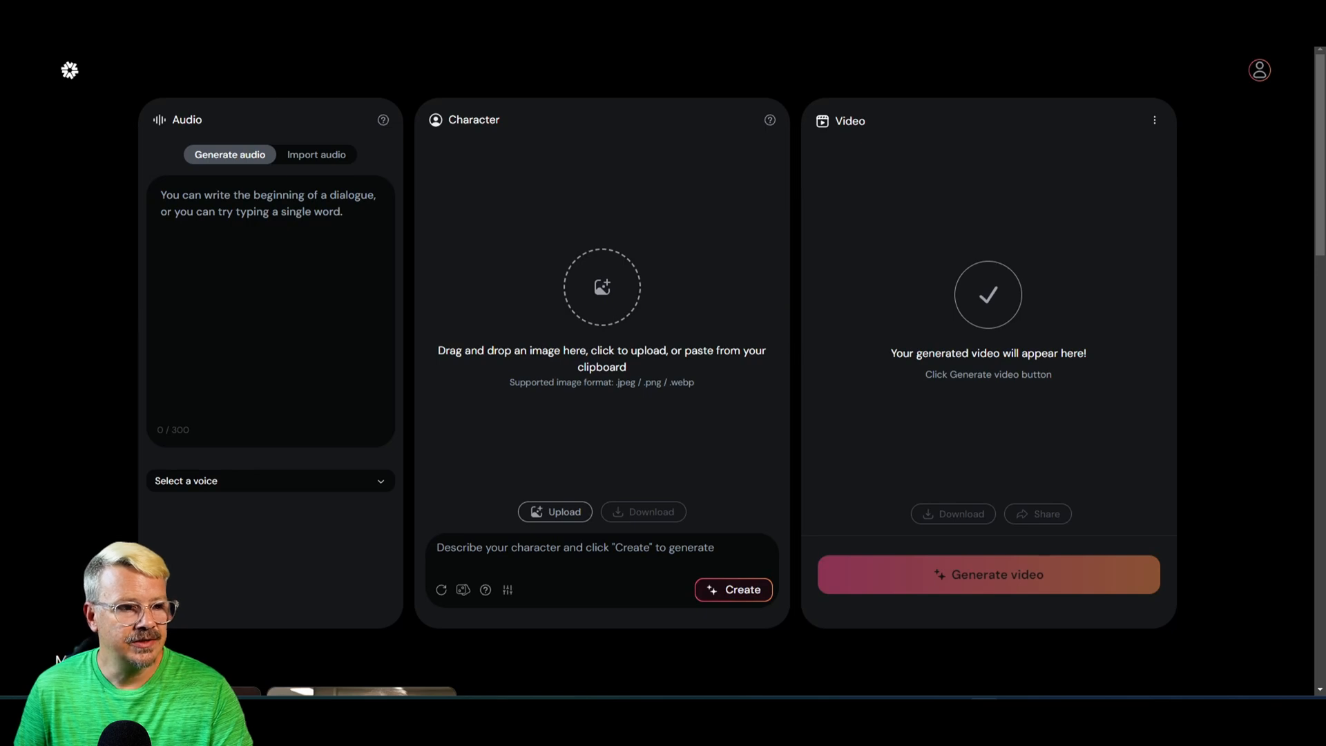
pyautogui.click(270, 32)
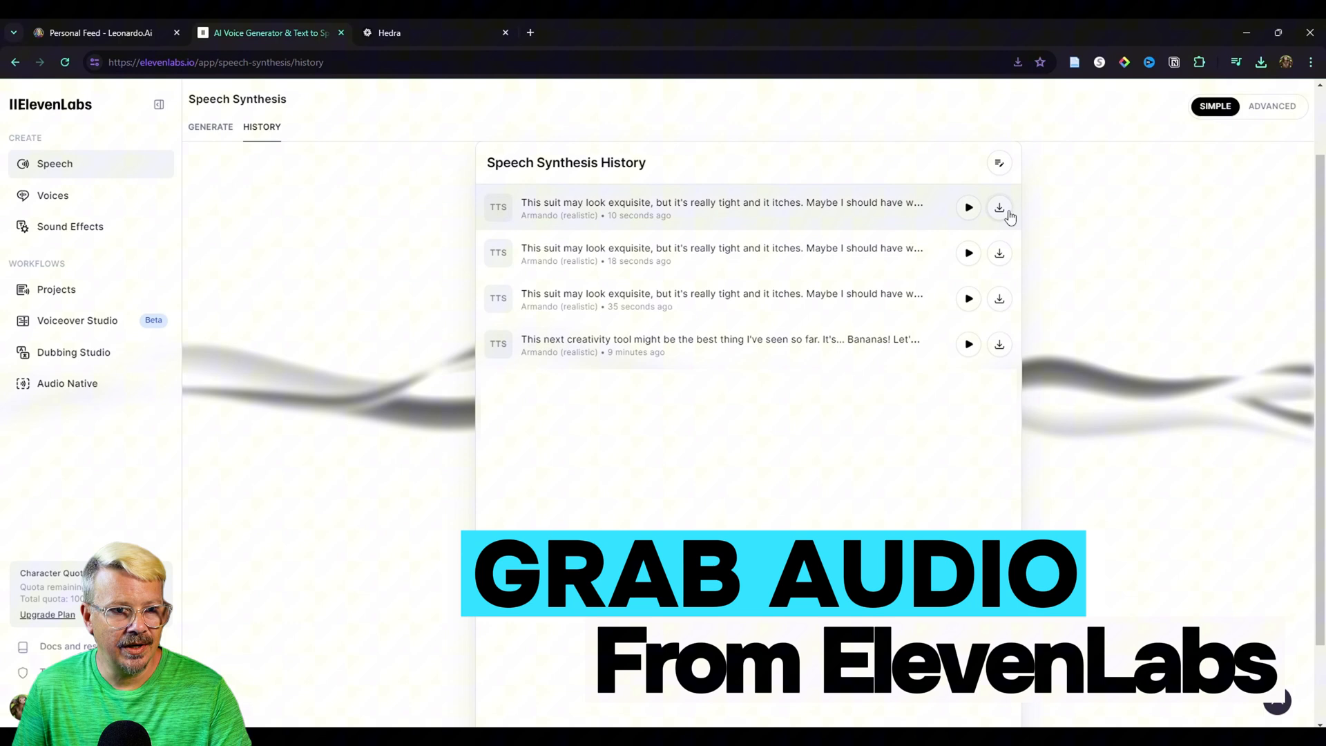
# Step: Download the newest suit clip as MP3 and the orange-blazer portrait from Leonardo.Ai, returning to Hedra
pyautogui.click(1000, 208)
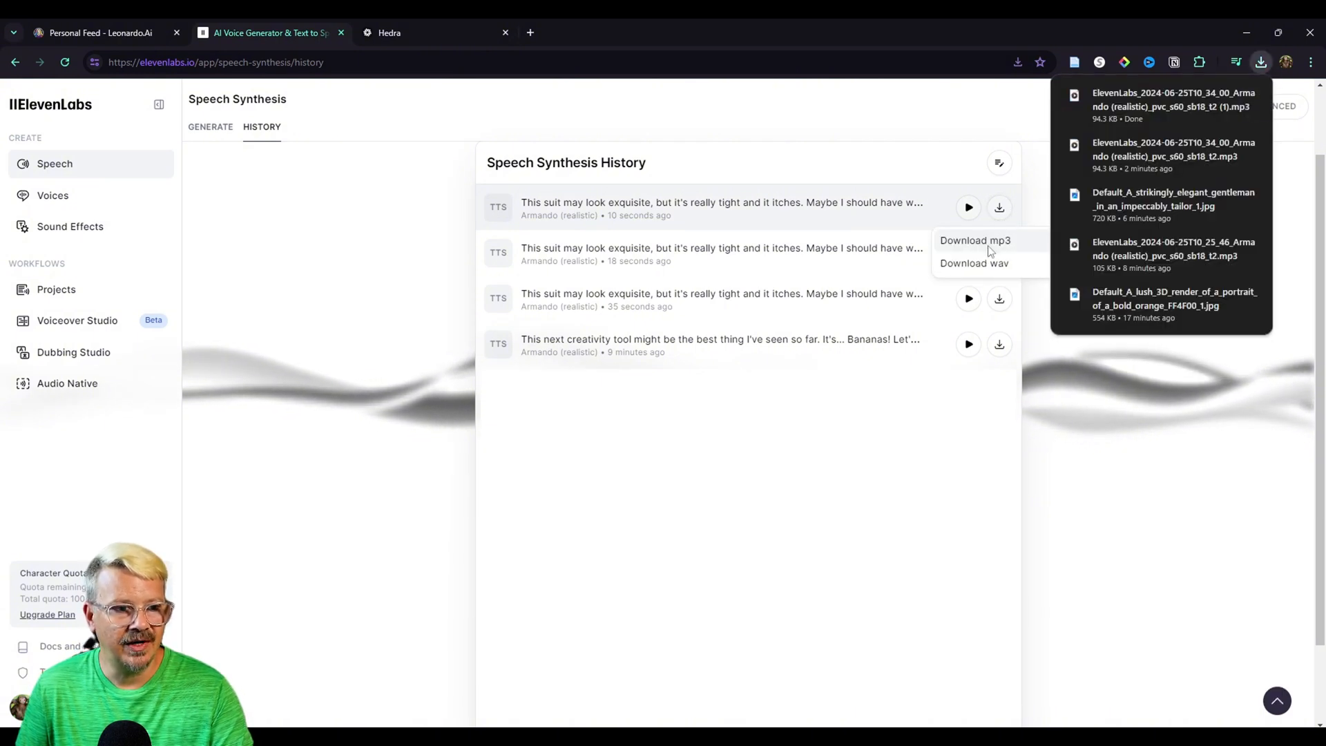
pyautogui.click(342, 364)
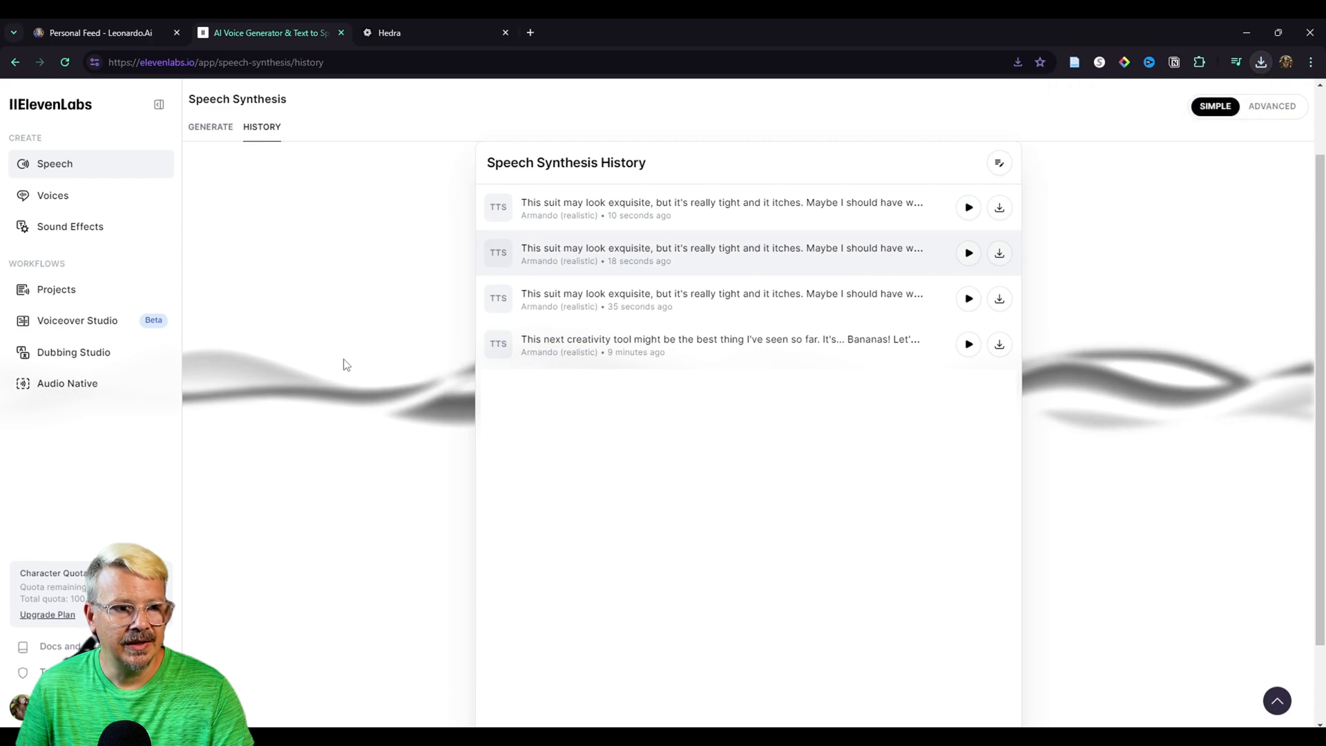
pyautogui.click(95, 32)
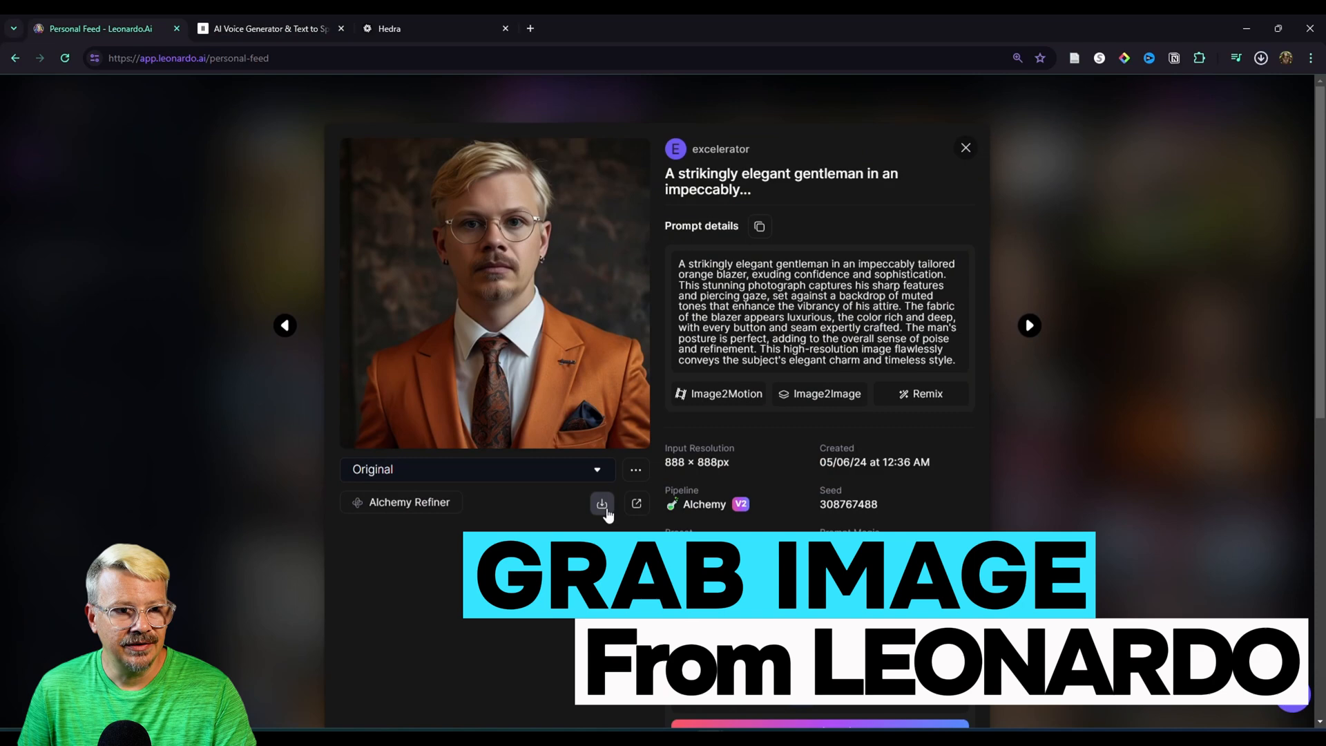
pyautogui.click(966, 148)
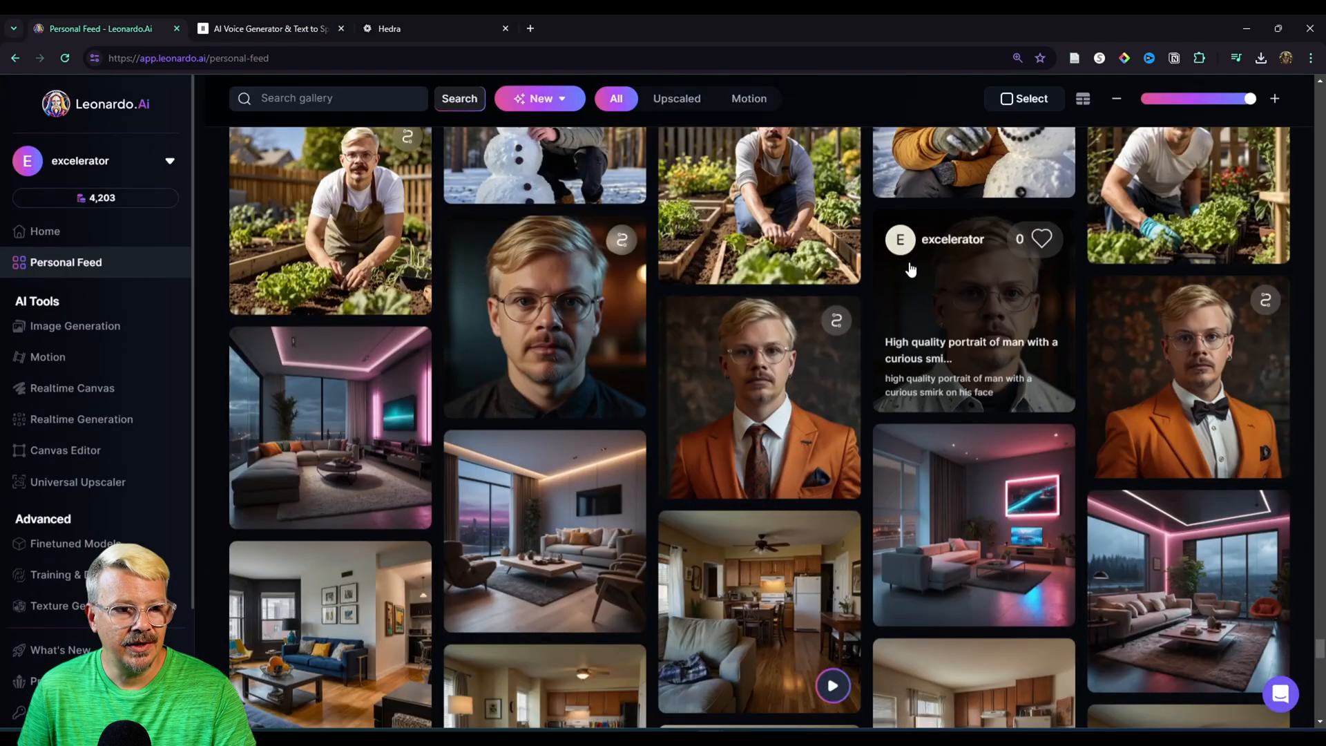
pyautogui.click(389, 27)
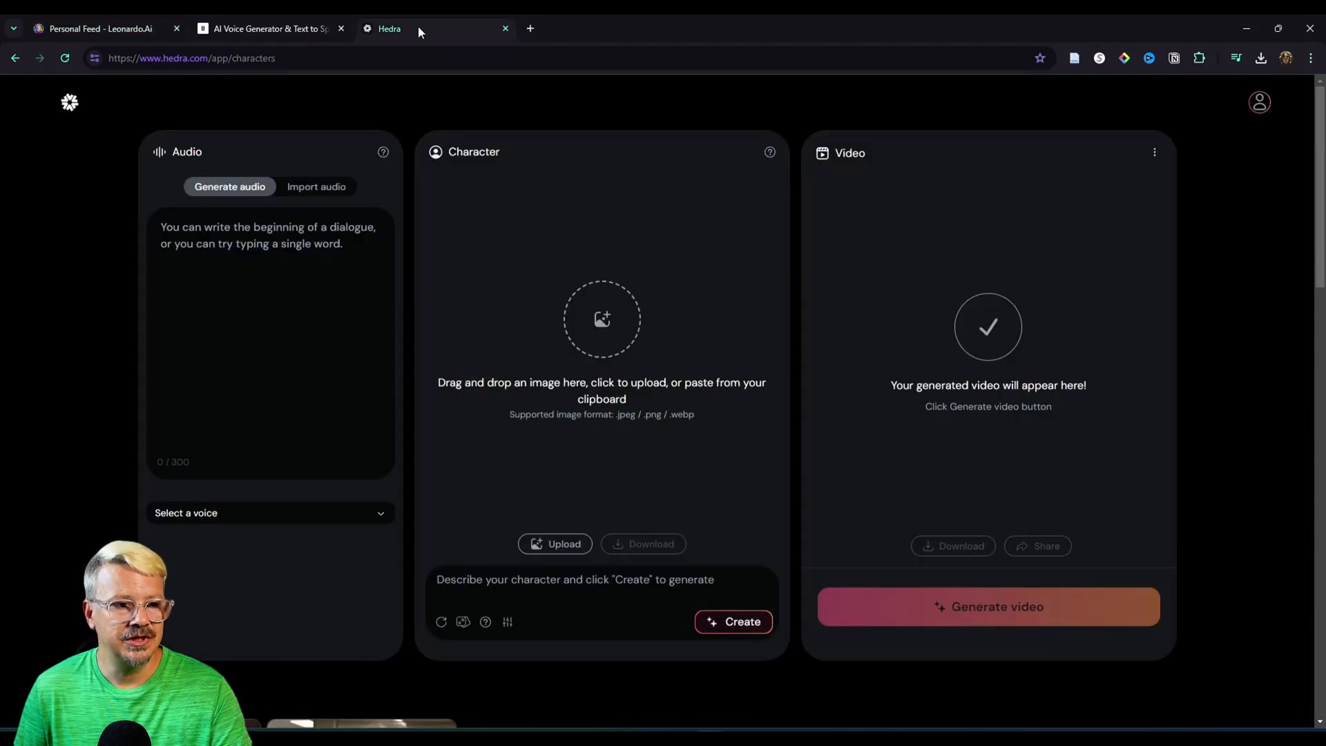
pyautogui.moveTo(110, 237)
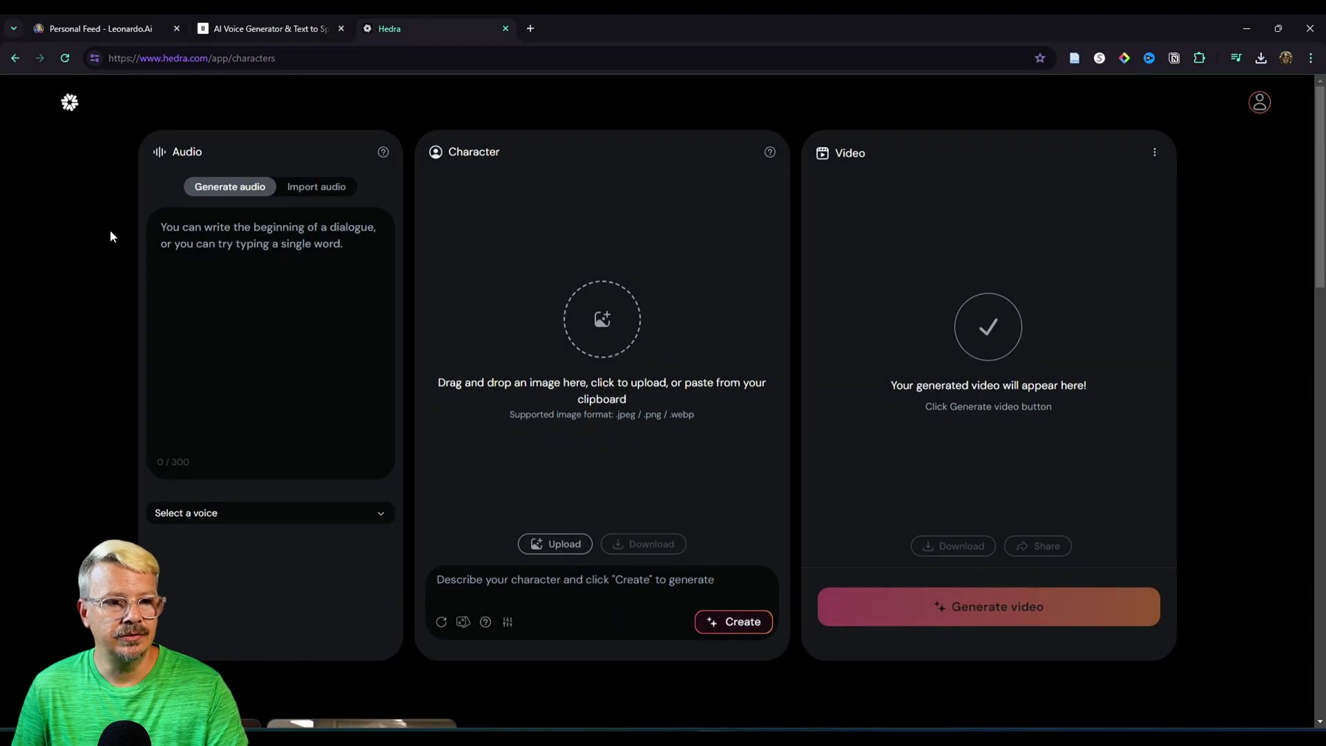
# Step: Load the tailor assets and generate the talking video of the orange-suited gentleman
pyautogui.click(317, 186)
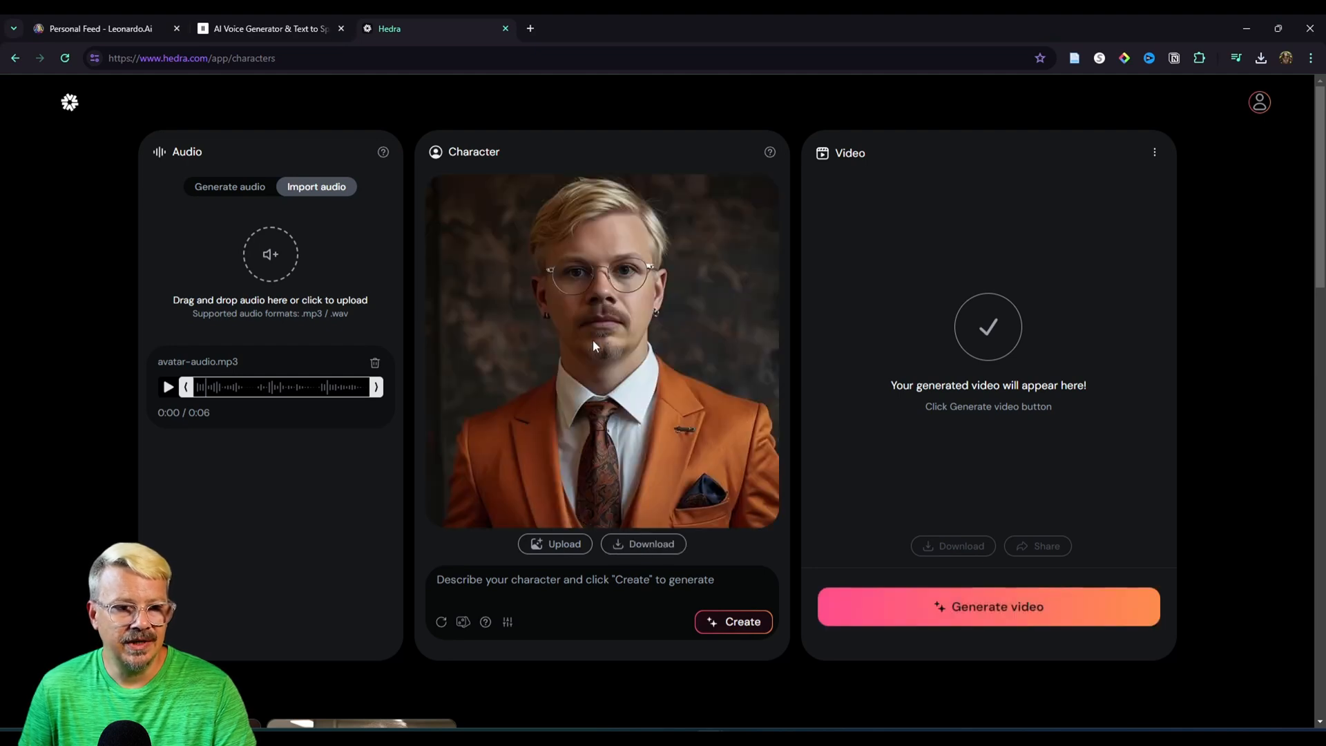
pyautogui.click(986, 607)
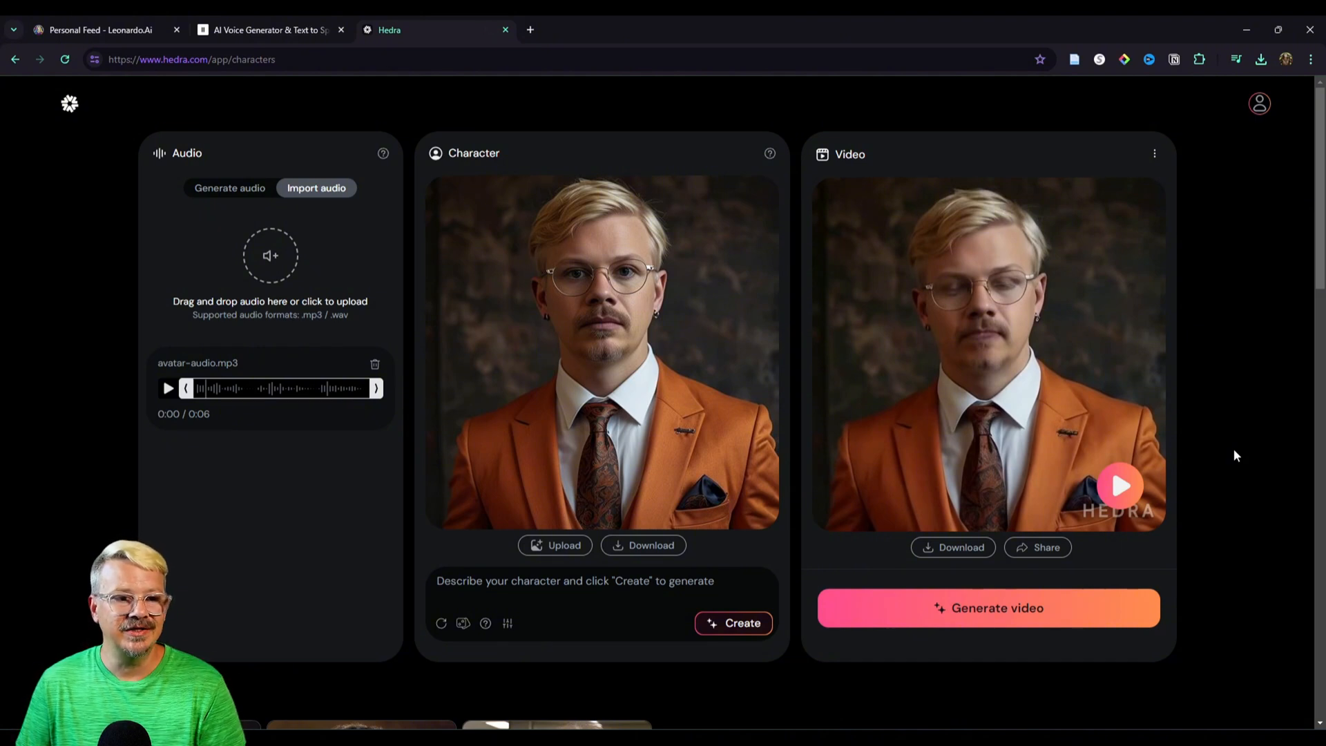
pyautogui.moveTo(1104, 486)
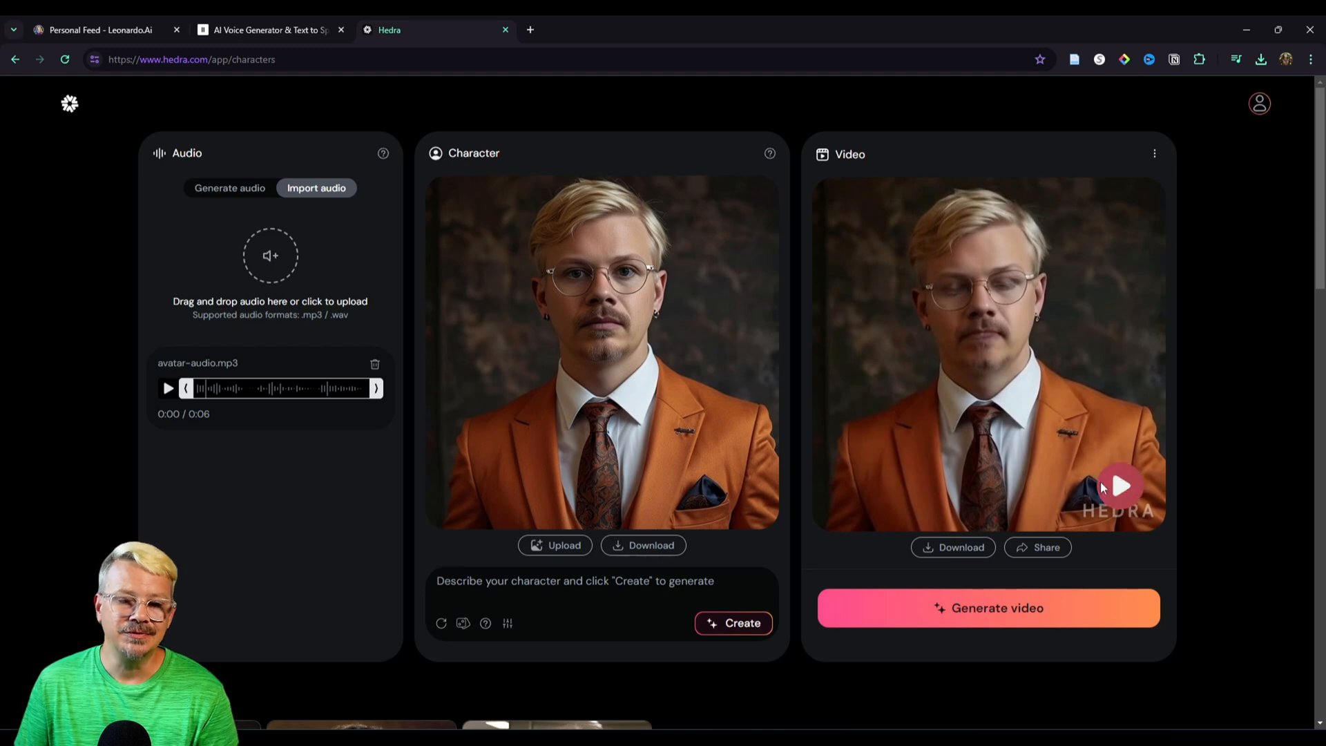
pyautogui.moveTo(1120, 490)
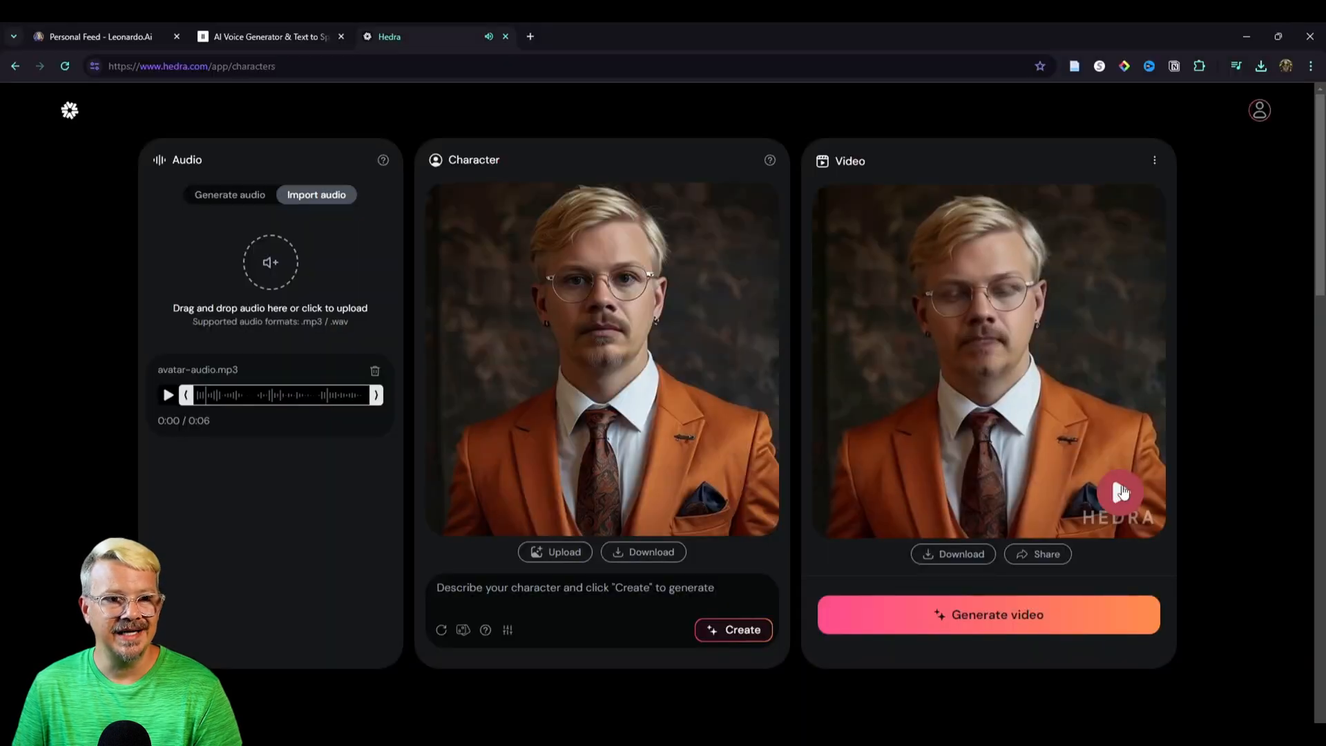
# Step: Play the tailor video twice to check lip-sync and bring up its sharing options
pyautogui.click(1153, 160)
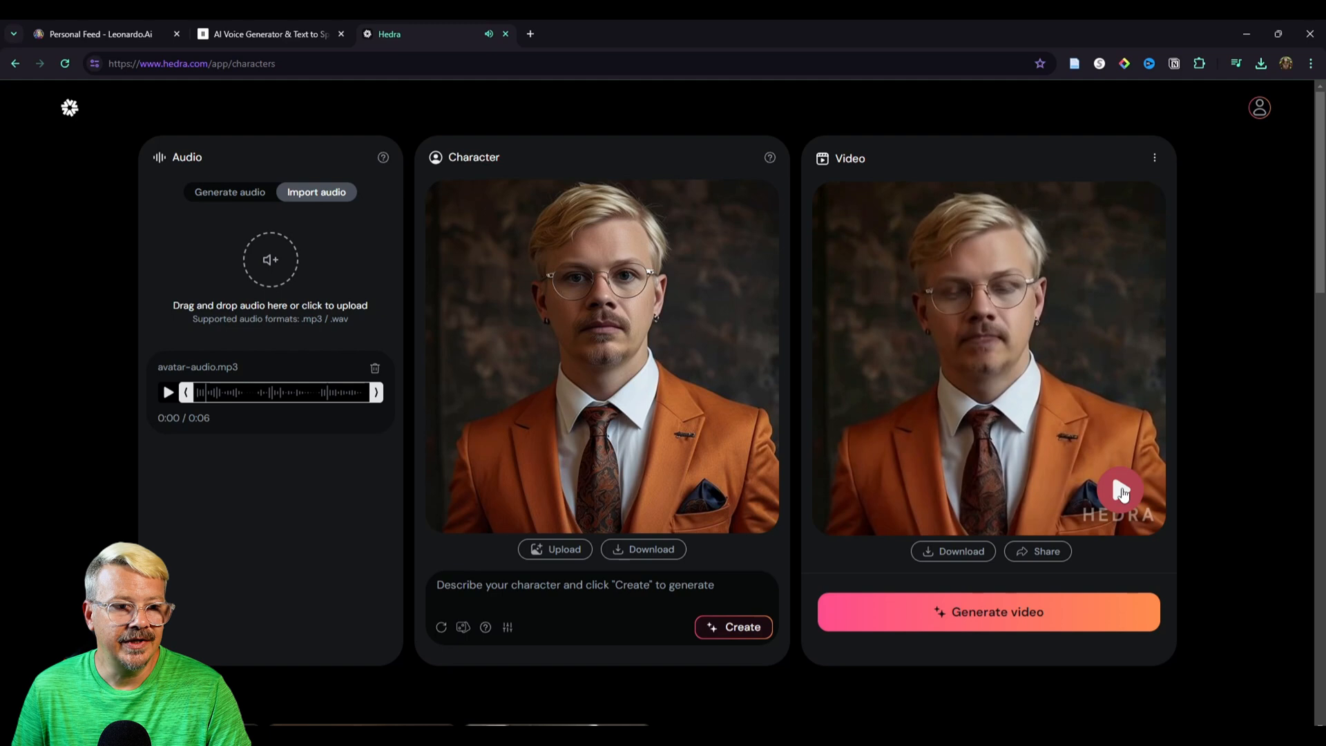
pyautogui.click(1153, 157)
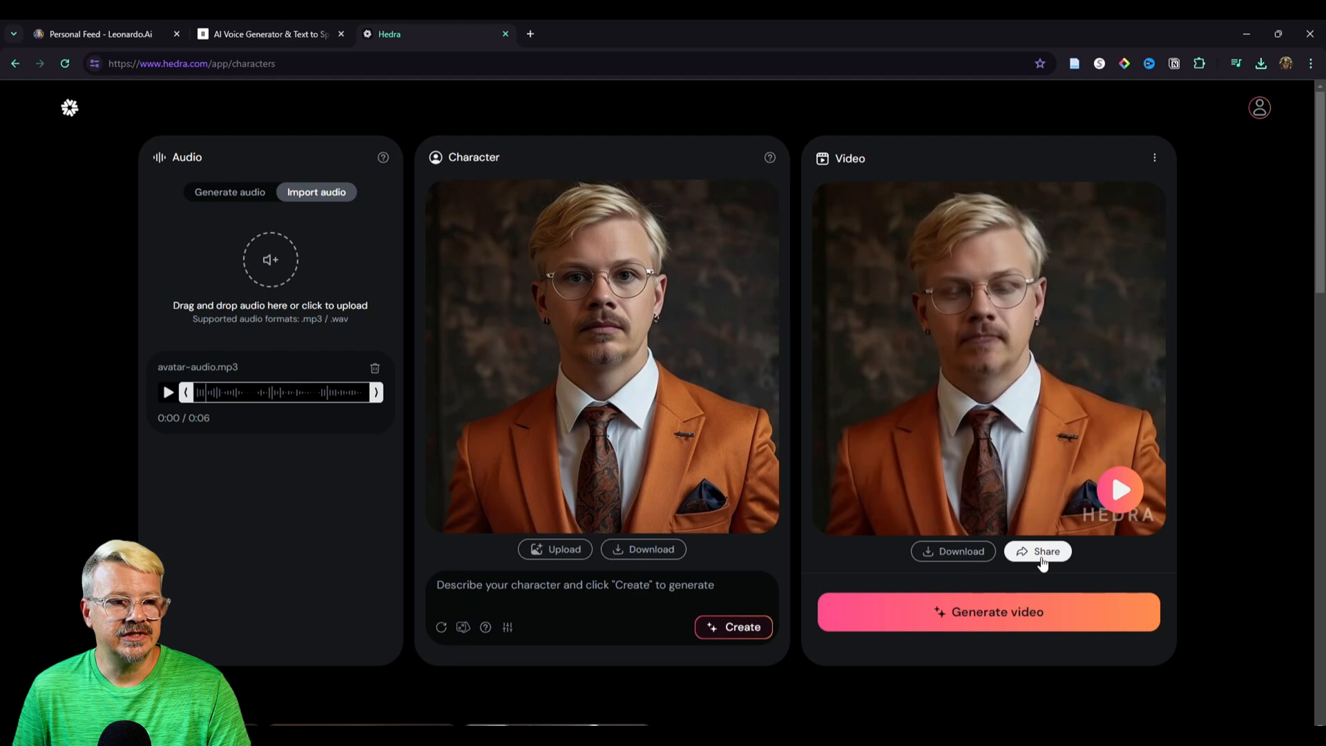
pyautogui.click(1046, 551)
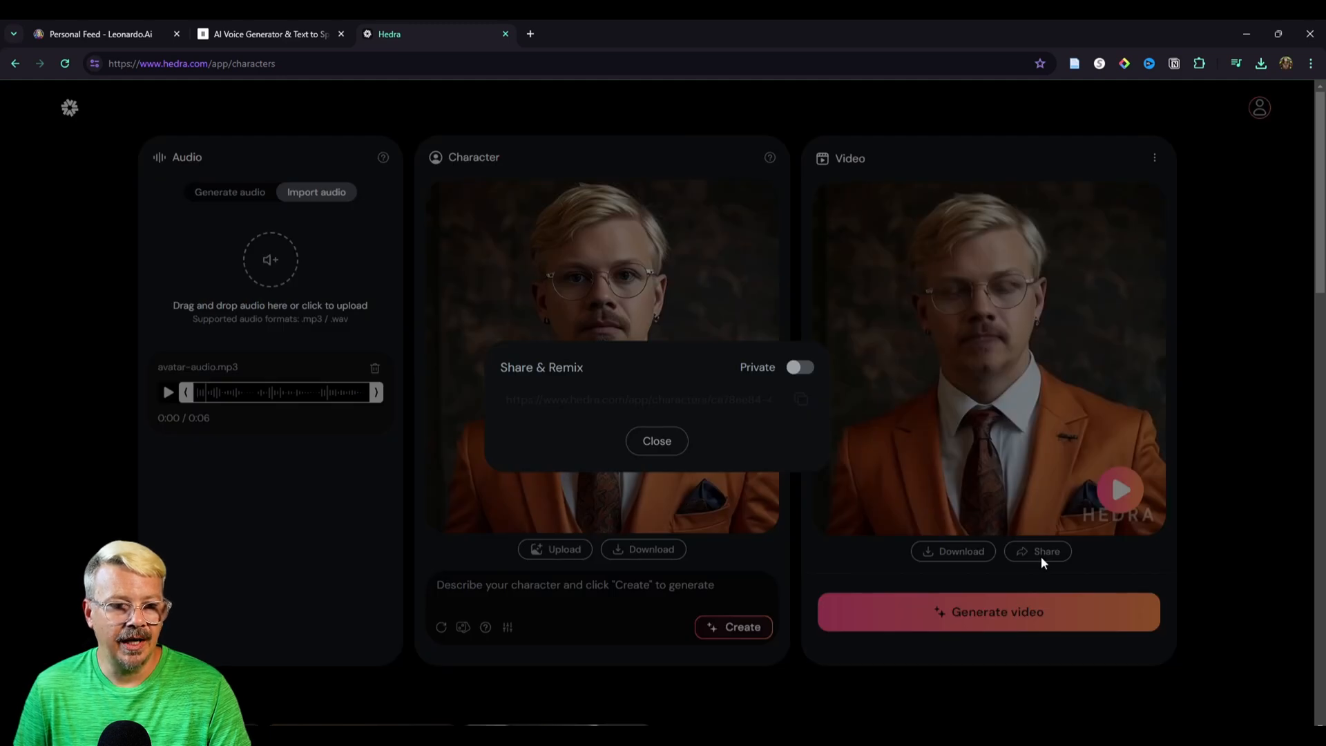
# Step: Switch the tailor video from Private to Shared, copy its link and close the dialog
pyautogui.click(800, 367)
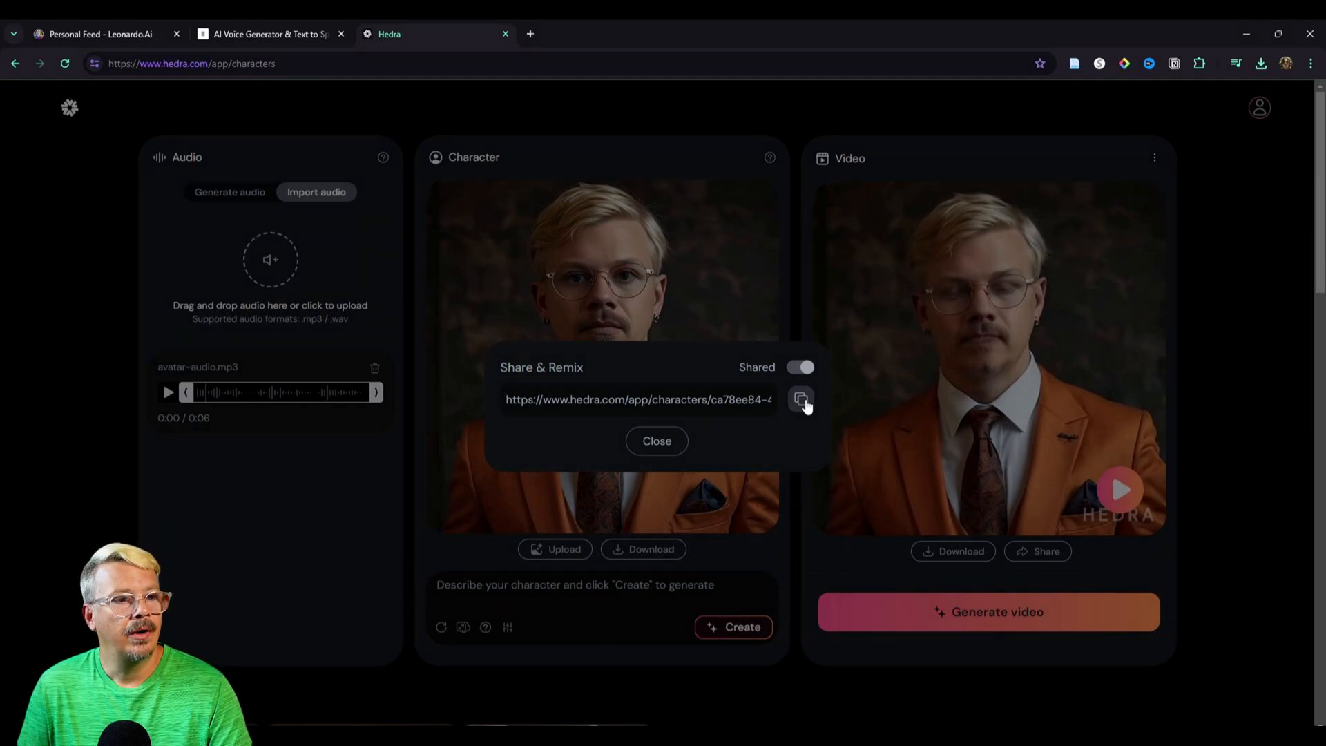
pyautogui.click(657, 441)
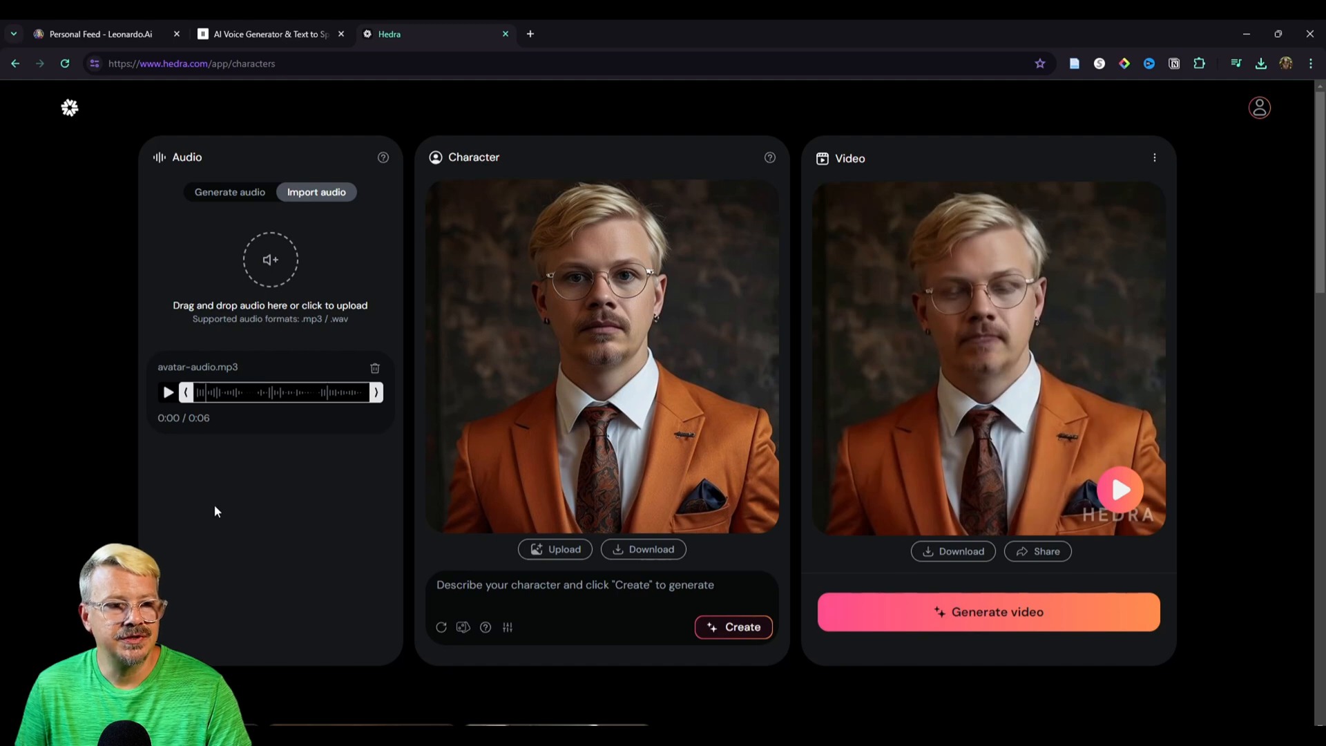
pyautogui.click(375, 367)
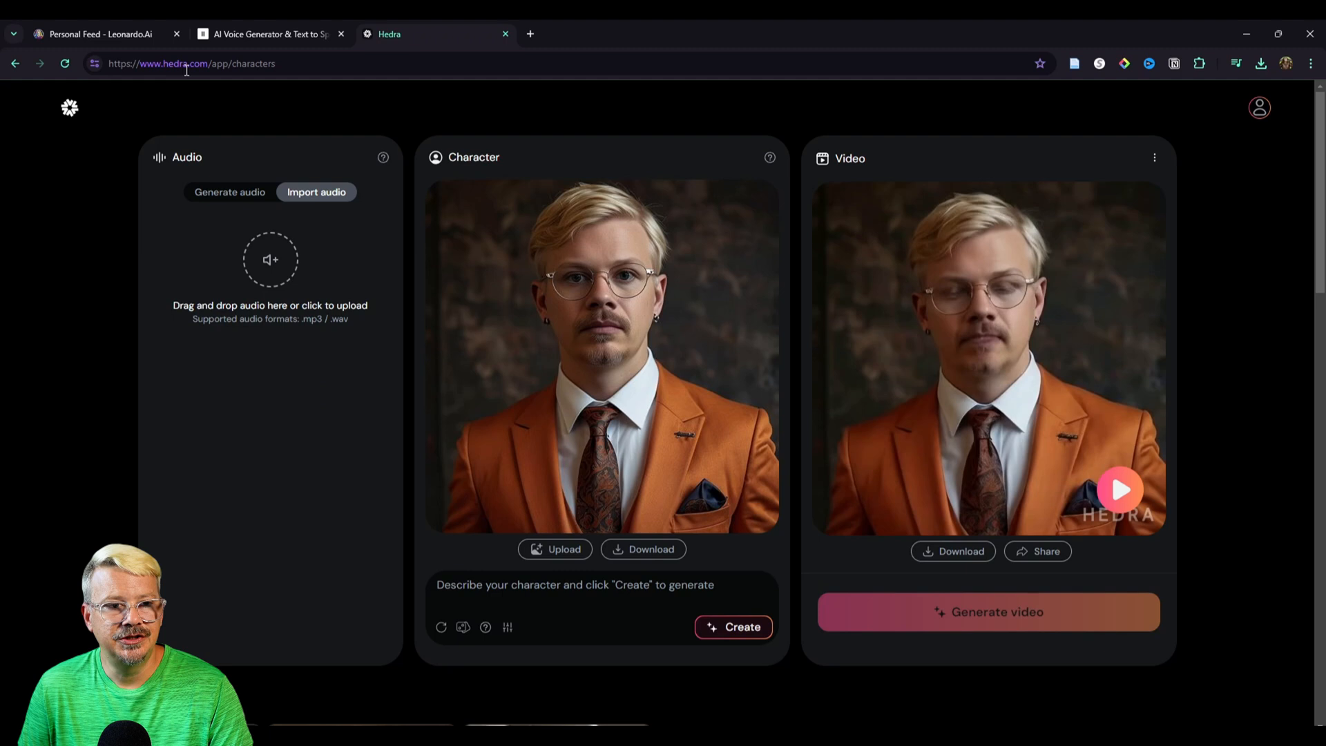
# Step: In ElevenLabs select the Bob News anchor voice and return to Hedra with the new 5-second clip
pyautogui.click(270, 33)
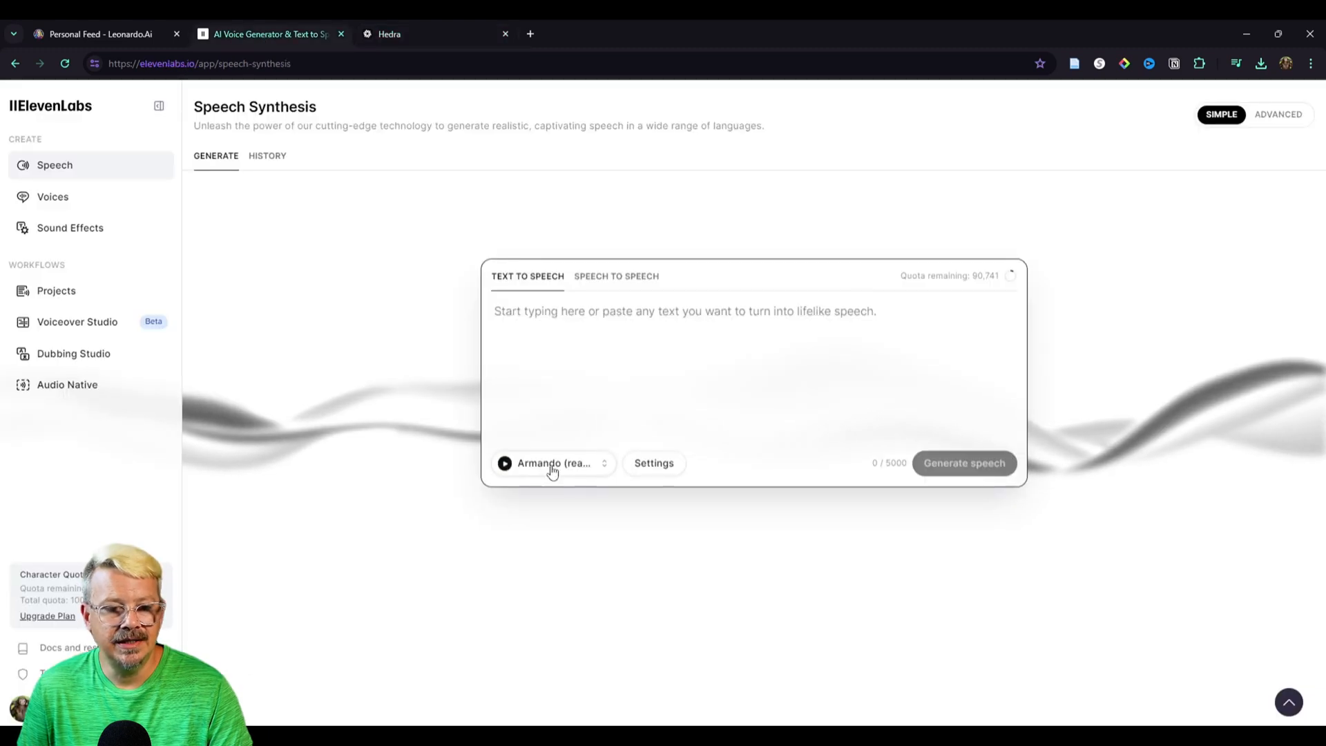
pyautogui.click(554, 463)
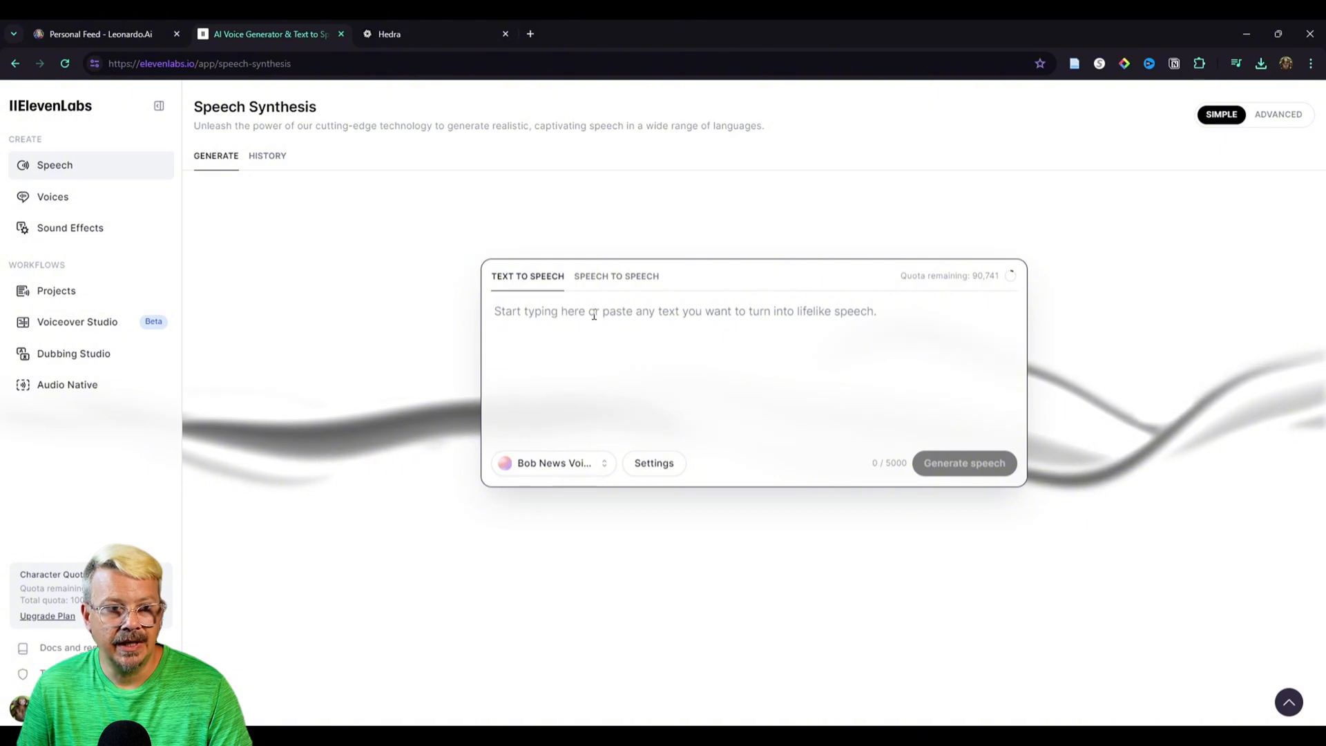
pyautogui.click(390, 33)
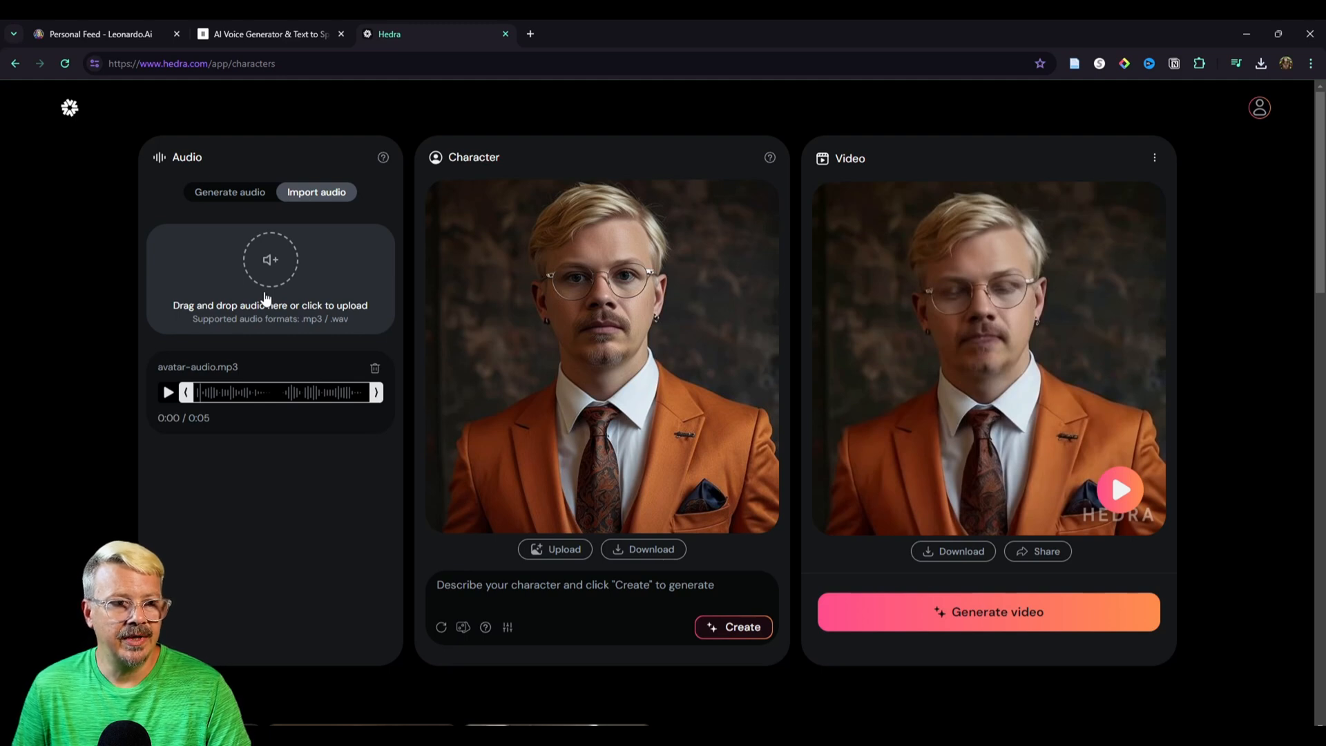
# Step: In Leonardo.Ai prompt 'news anchor reporting the news' and bring the grey-suited anchor back to Hedra
pyautogui.click(95, 33)
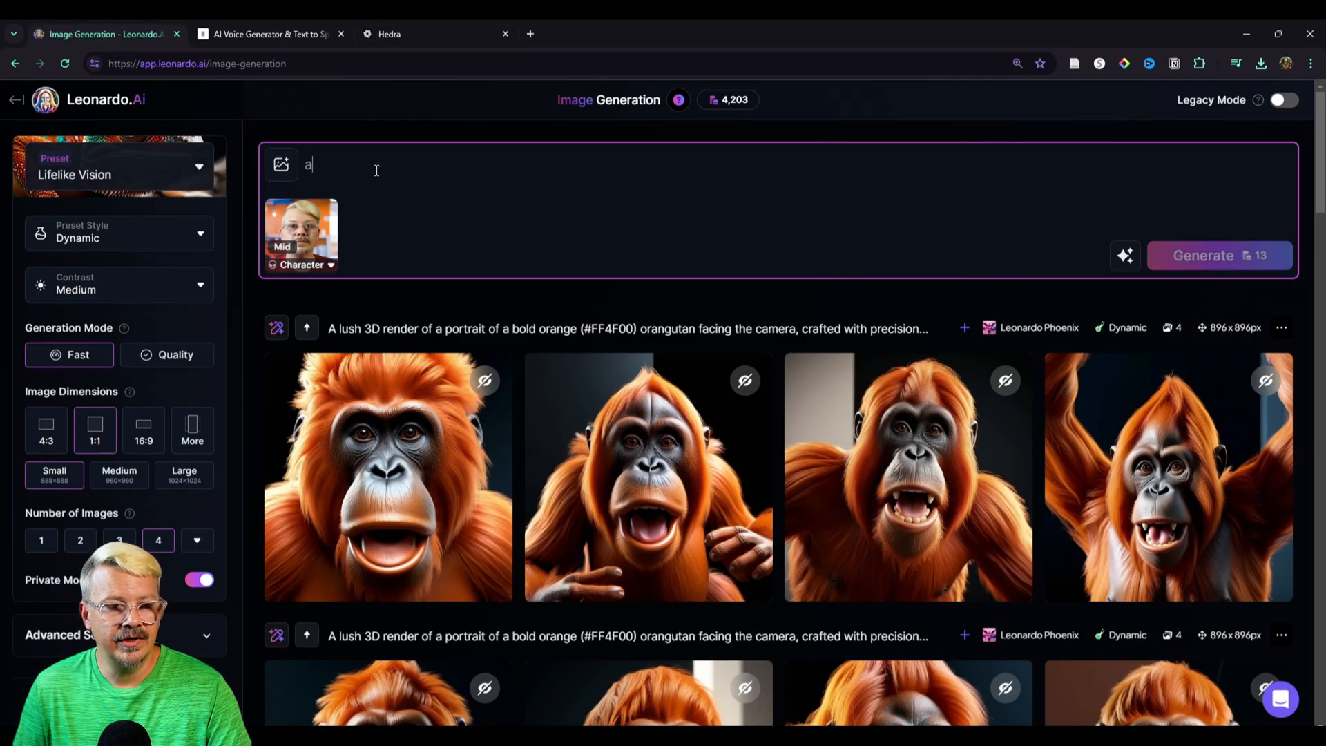
pyautogui.write('news anchor')
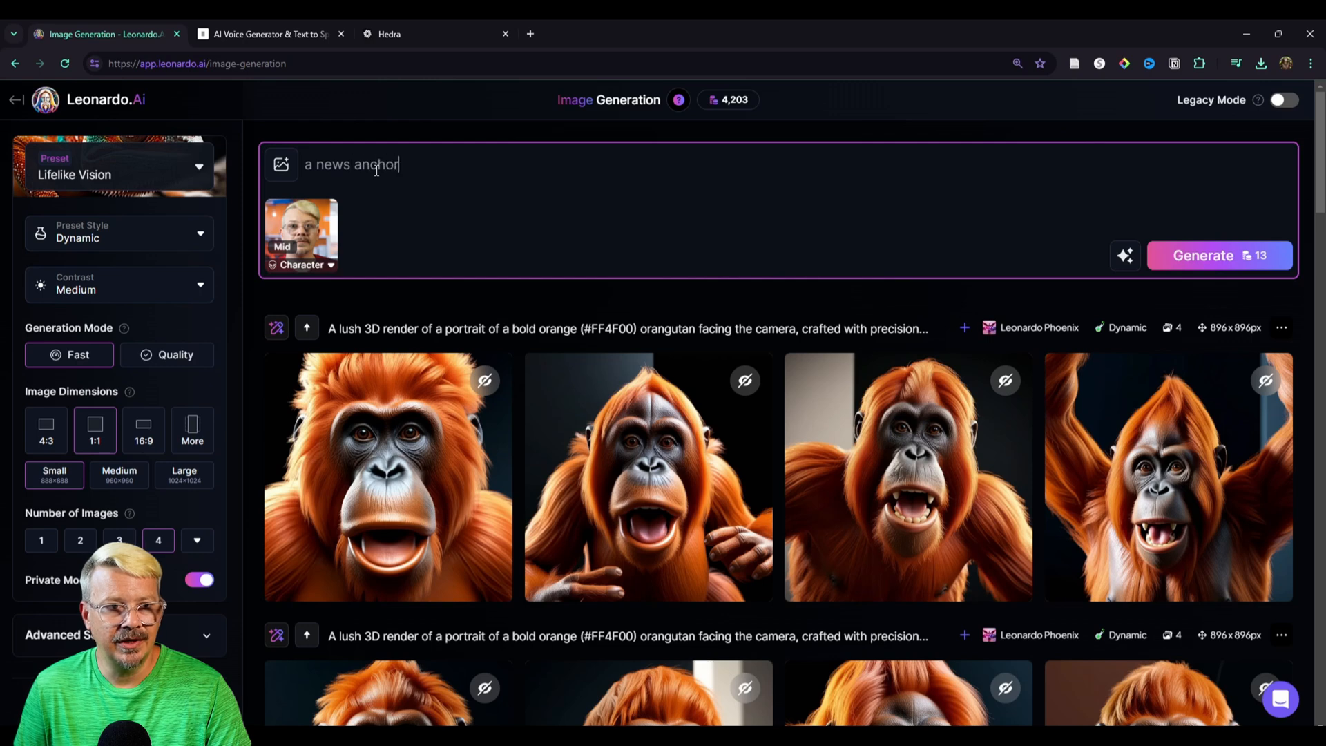
pyautogui.write('reporting the new')
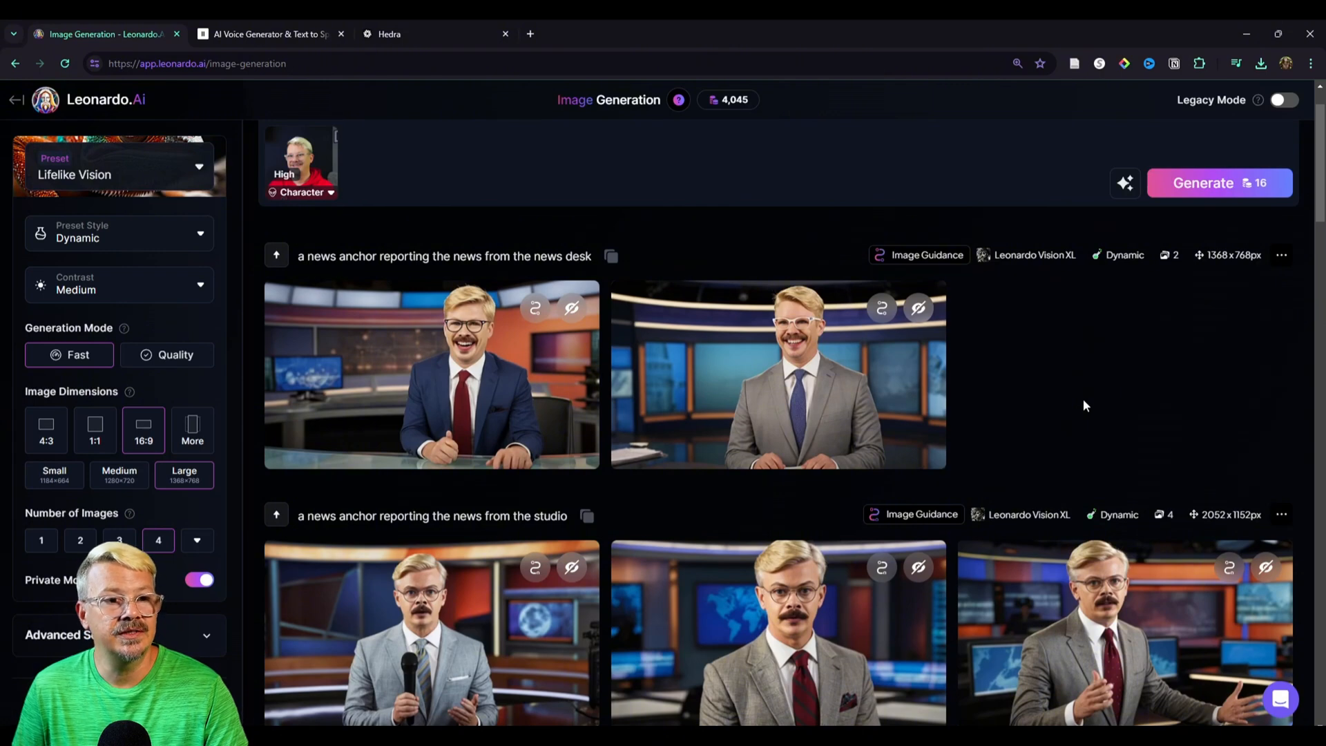
pyautogui.moveTo(699, 442)
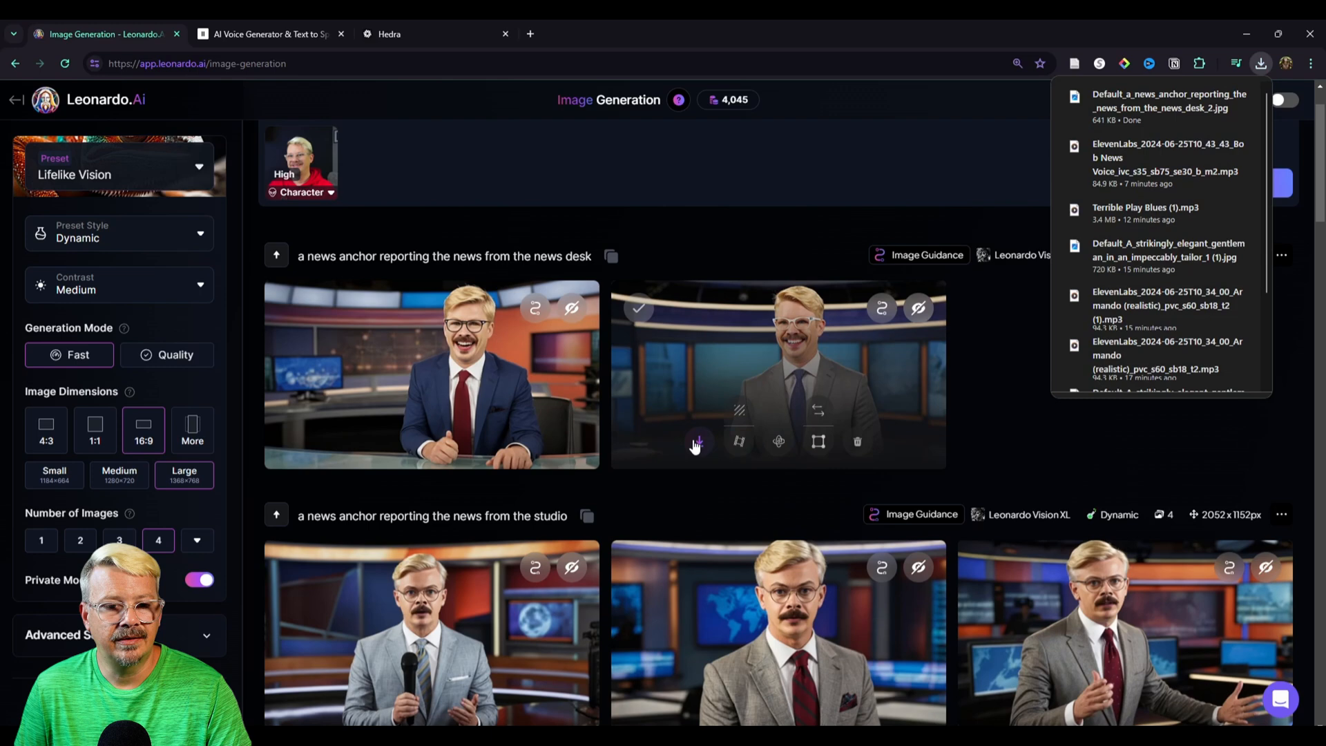
pyautogui.click(390, 33)
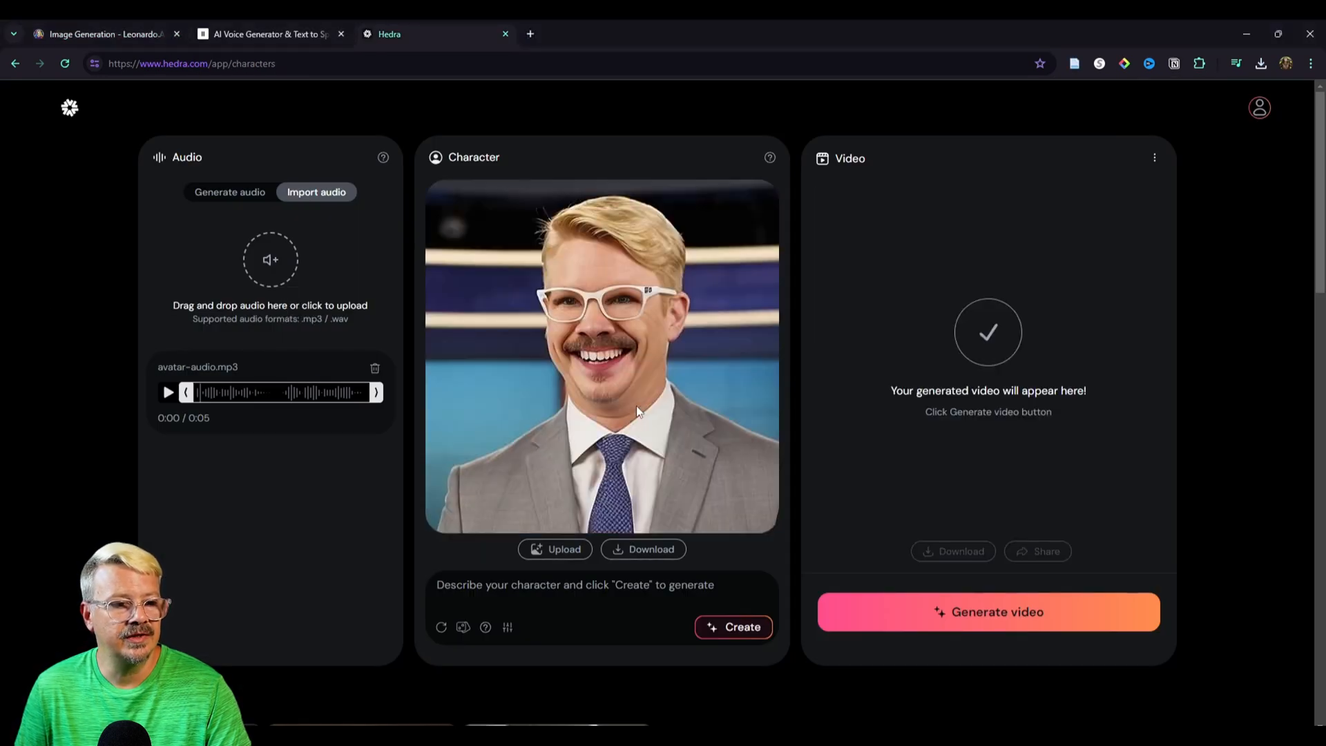
pyautogui.moveTo(997, 613)
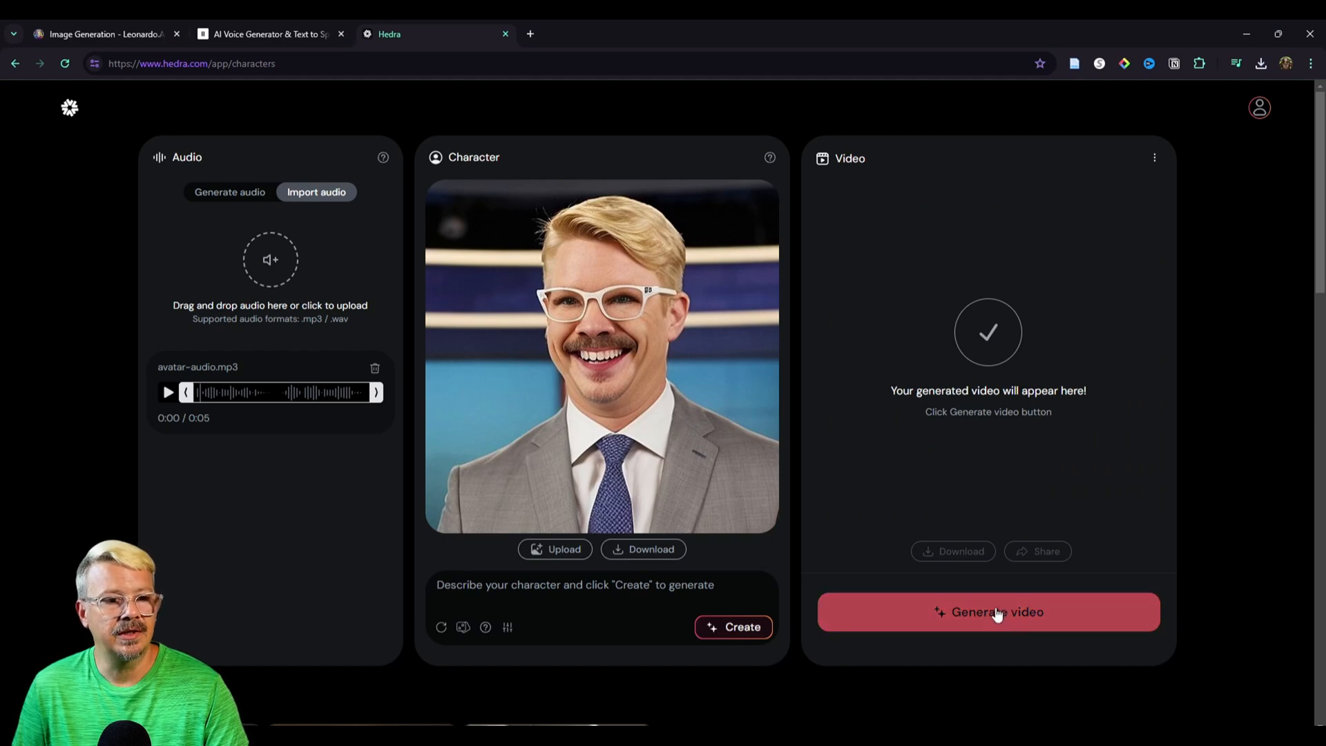
# Step: Launch the news anchor talking video from the grey-suited portrait and new speech clip
pyautogui.click(988, 612)
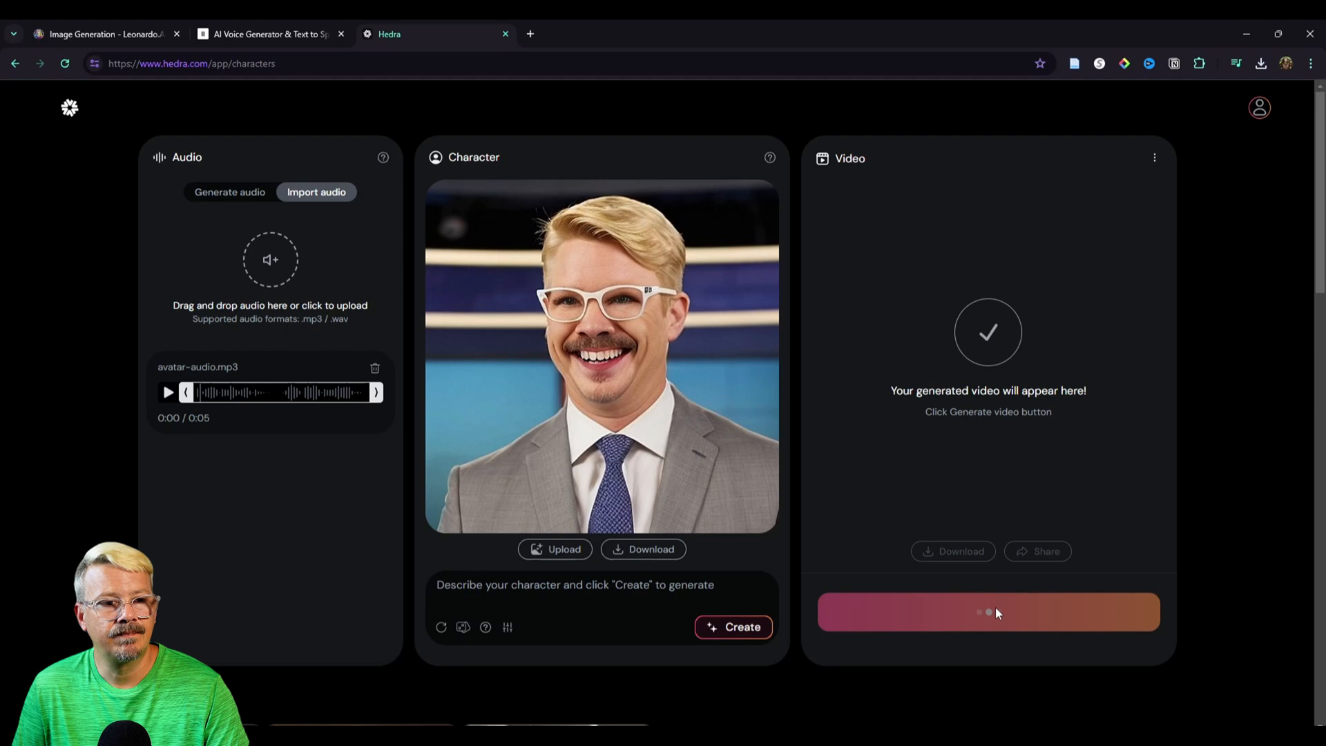
pyautogui.click(987, 613)
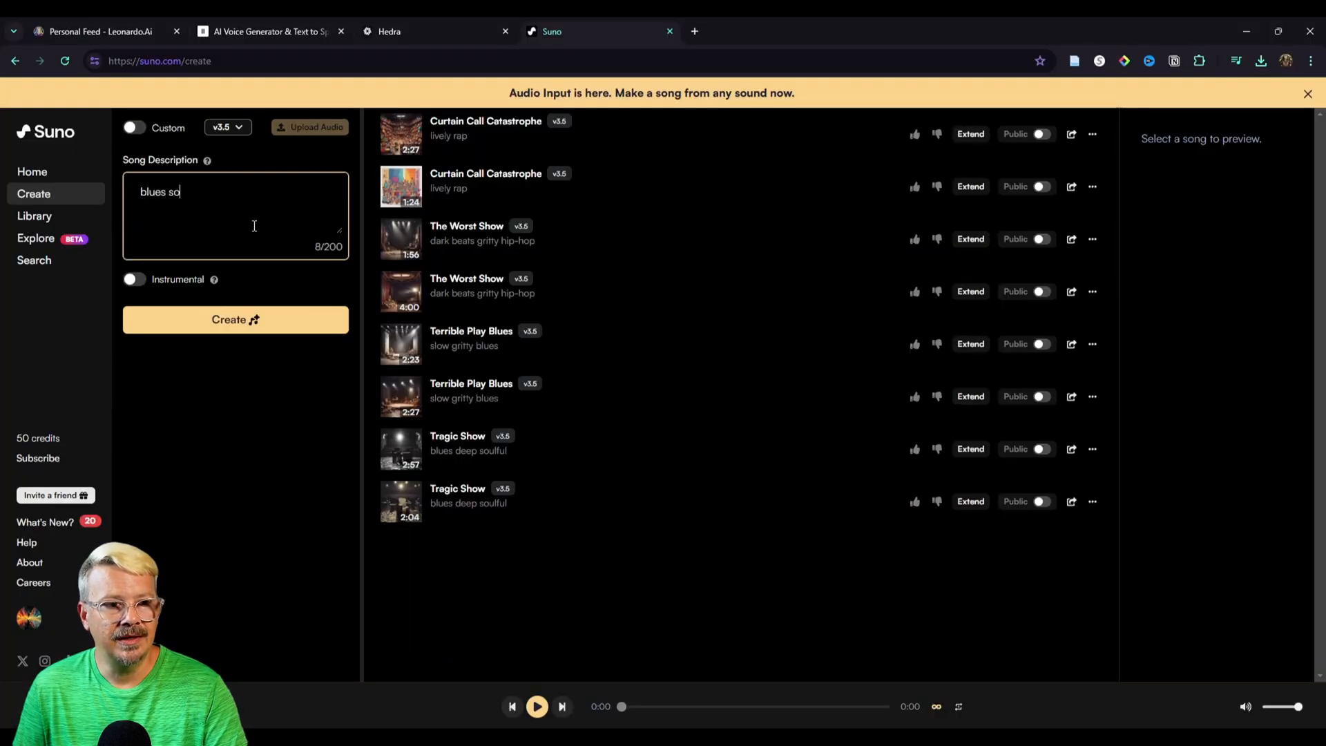
# Step: Create 'blues song about watching a terrible play' and show actions for Terrible Play Blues
pyautogui.write('ng about')
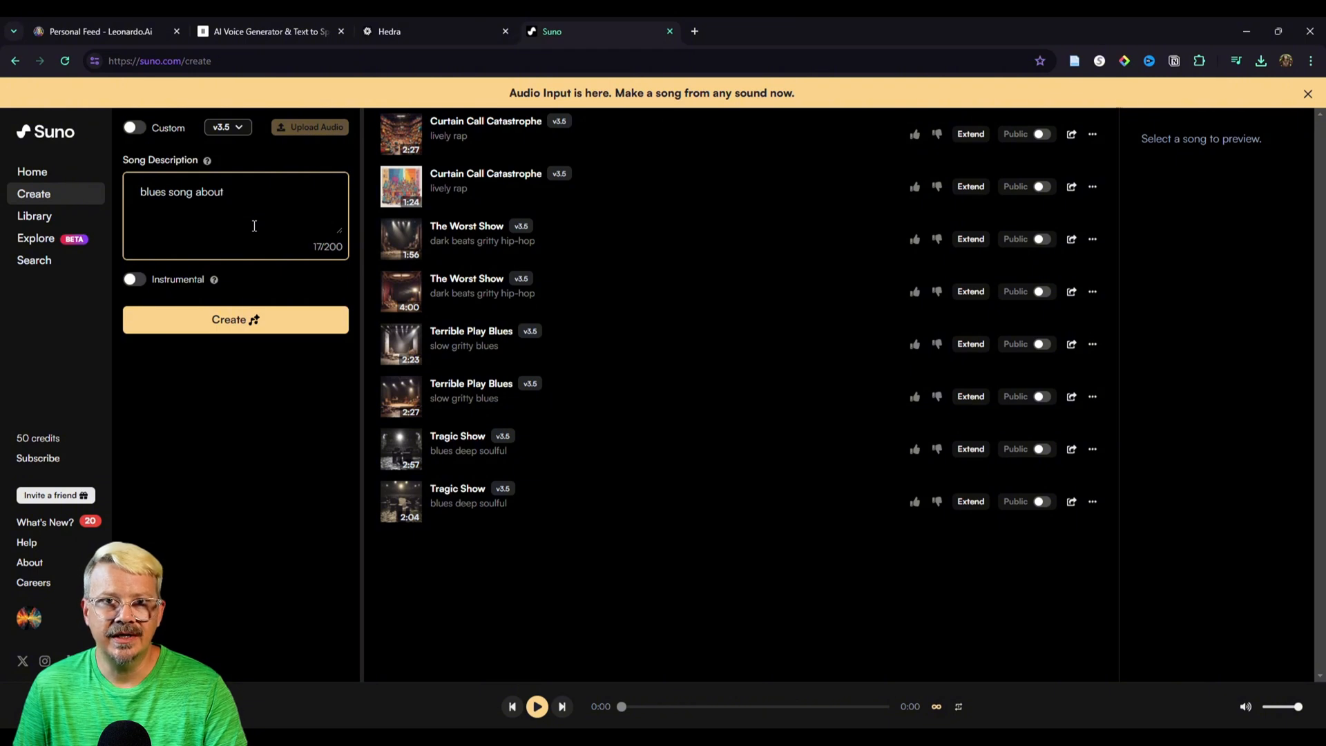
pyautogui.write('watching a te')
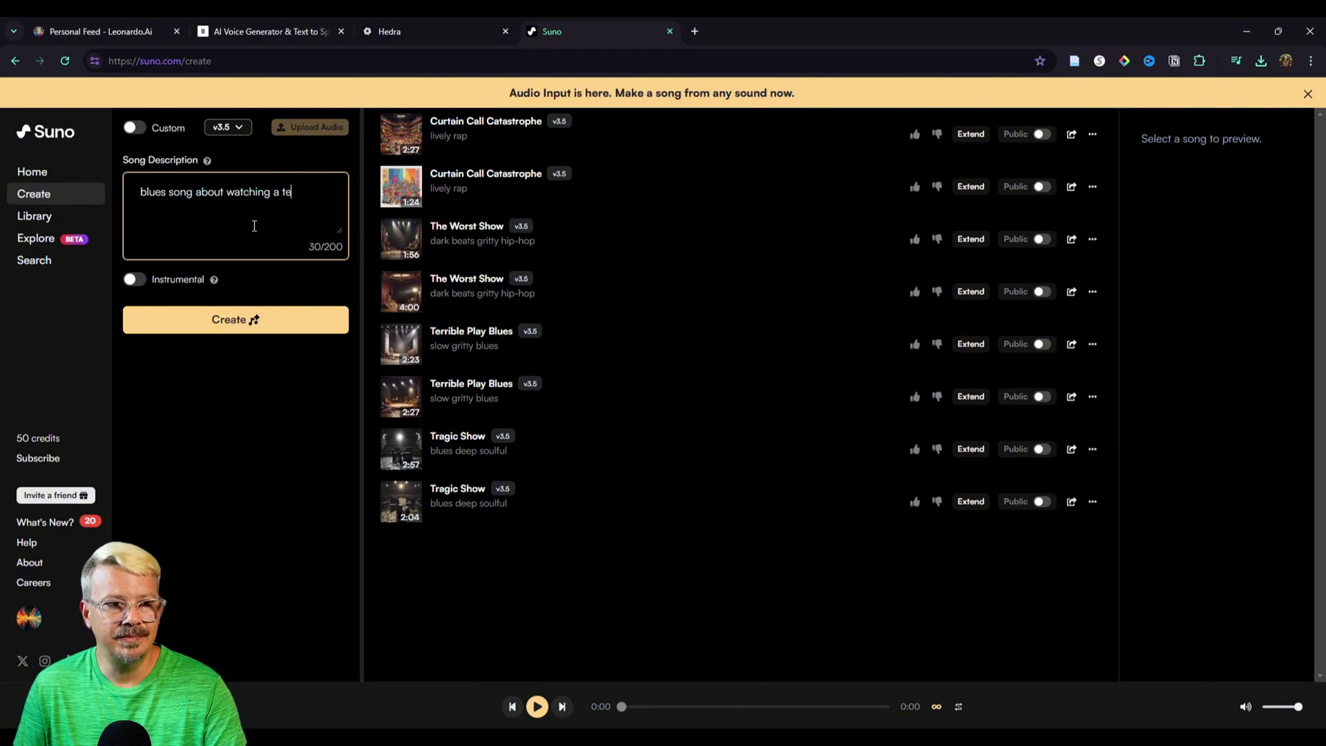
pyautogui.write('rrible play')
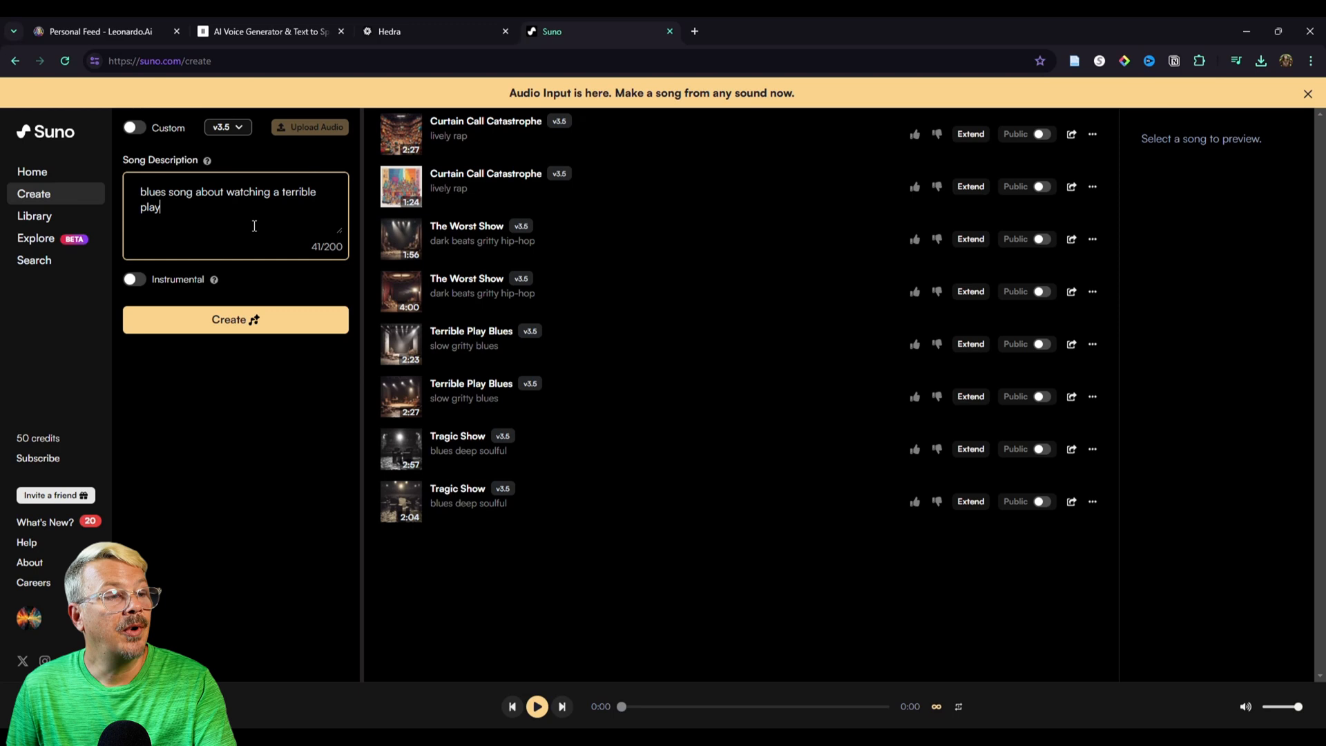
pyautogui.moveTo(202, 291)
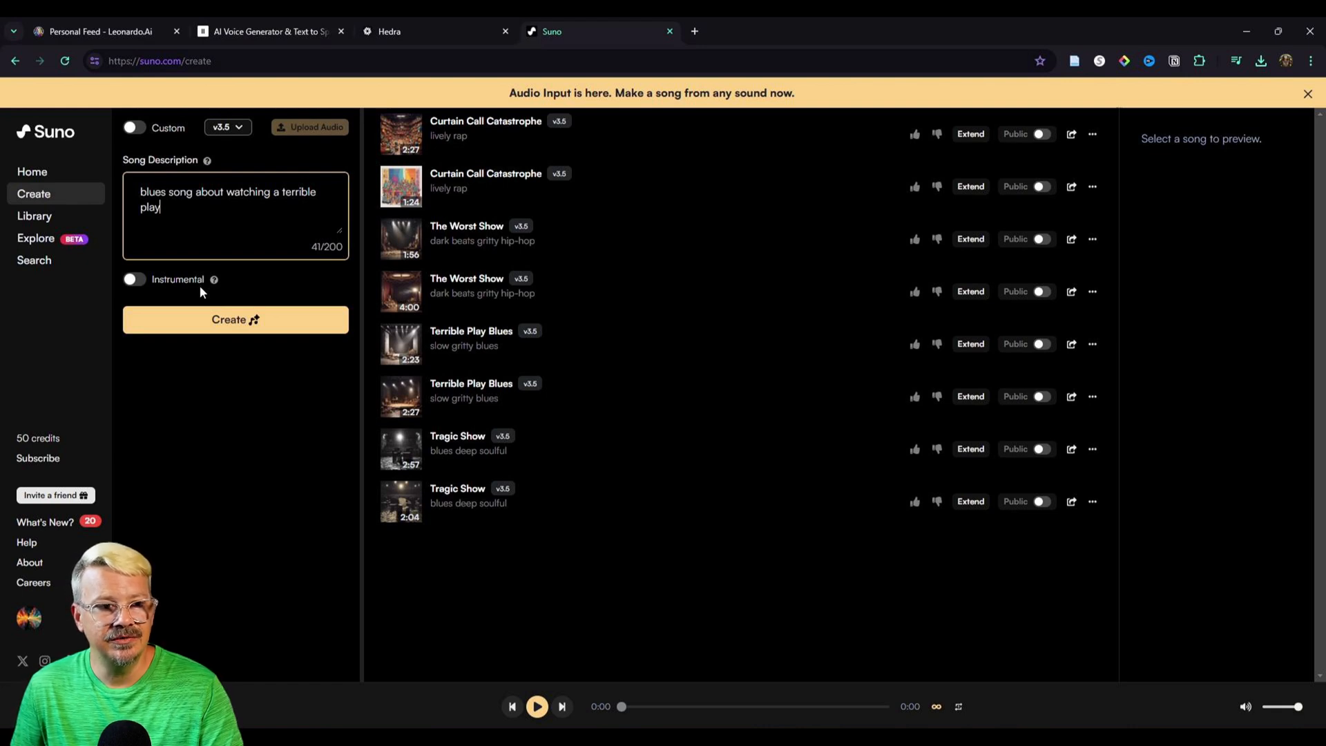
pyautogui.moveTo(235, 319)
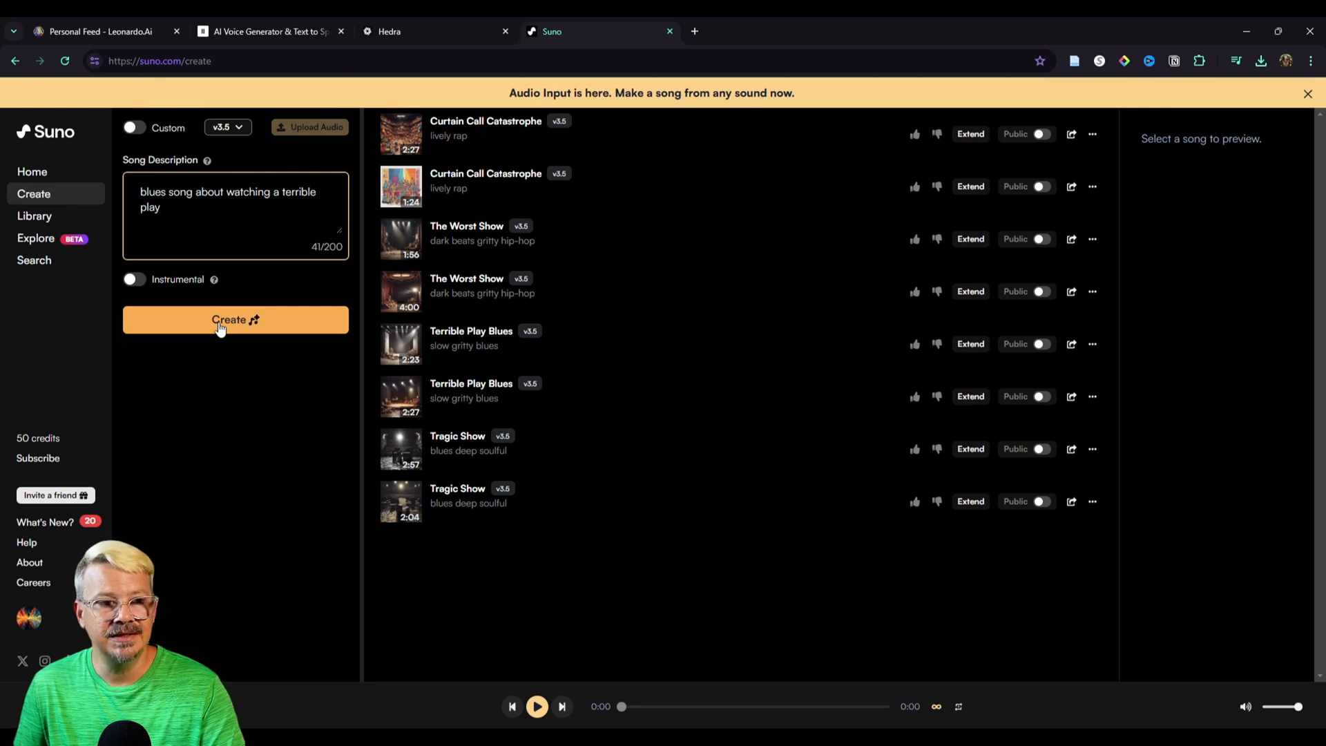
pyautogui.click(235, 319)
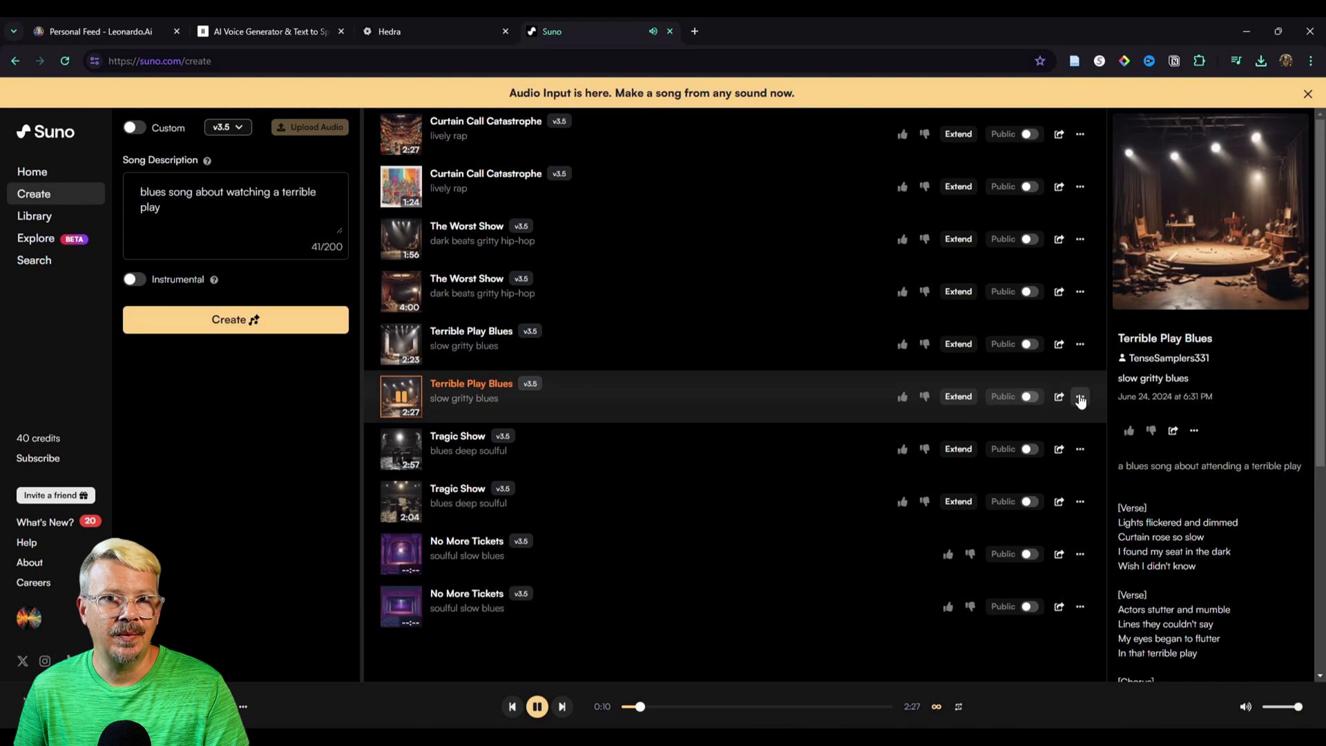
pyautogui.click(1080, 397)
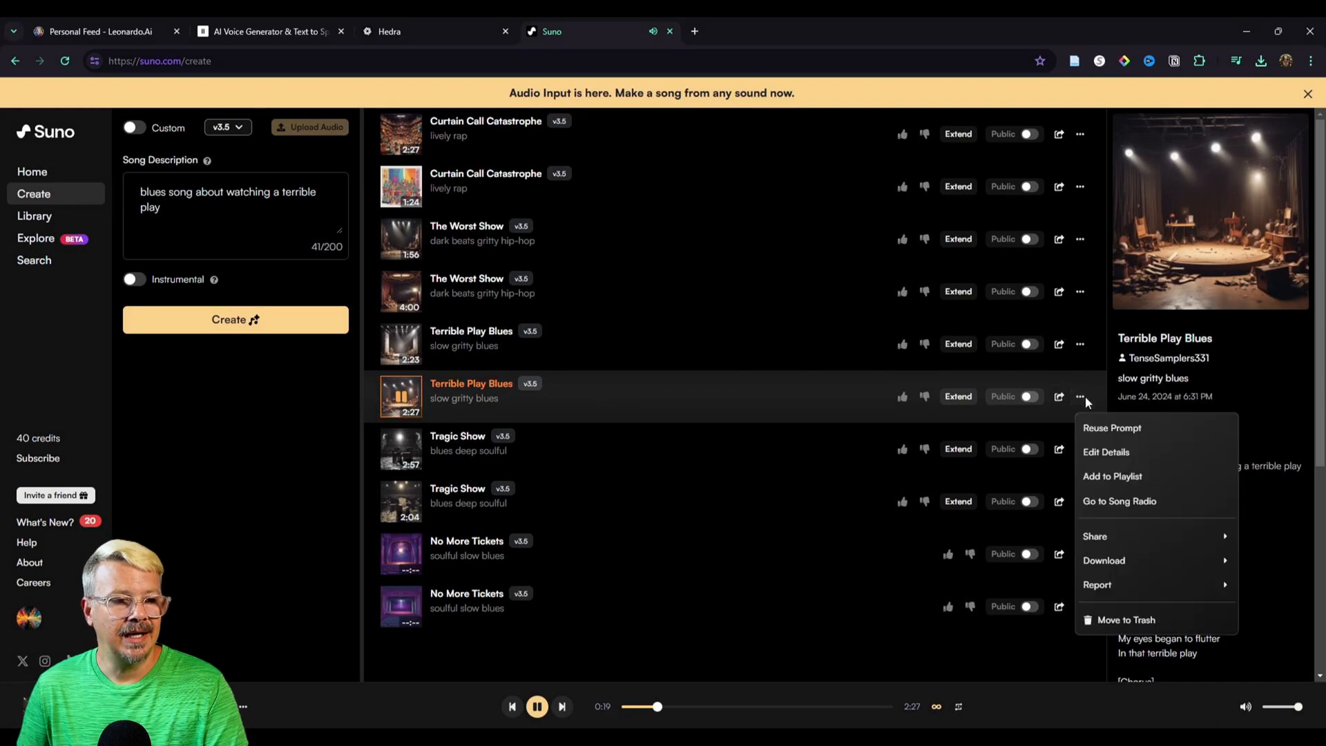